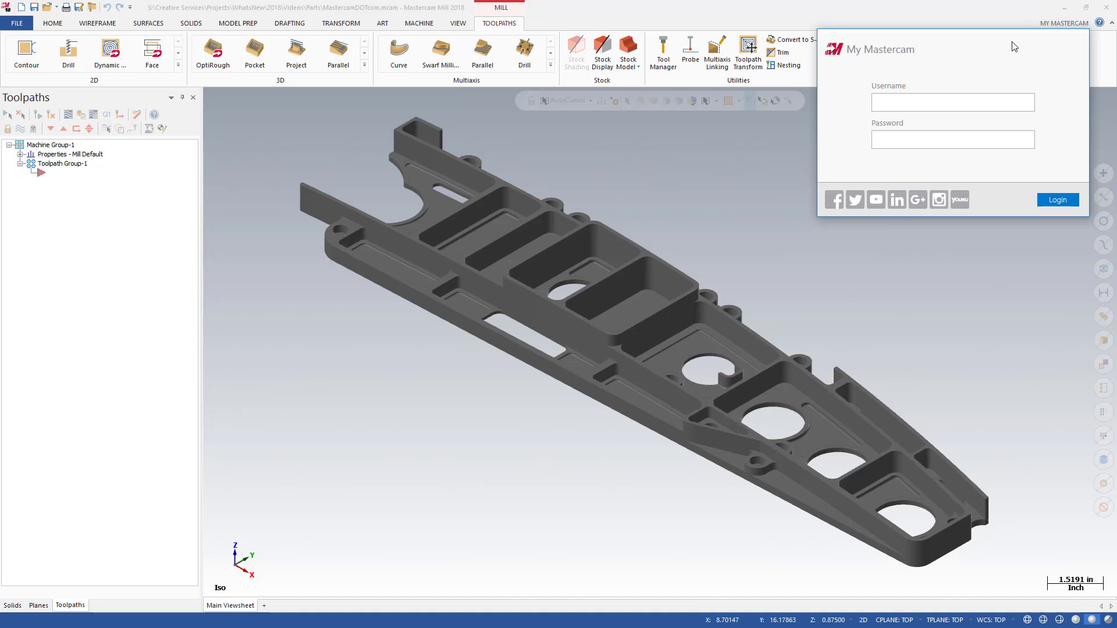
- Enter the password and sign in to My Mastercam, showing the account welcome panel
type("********")
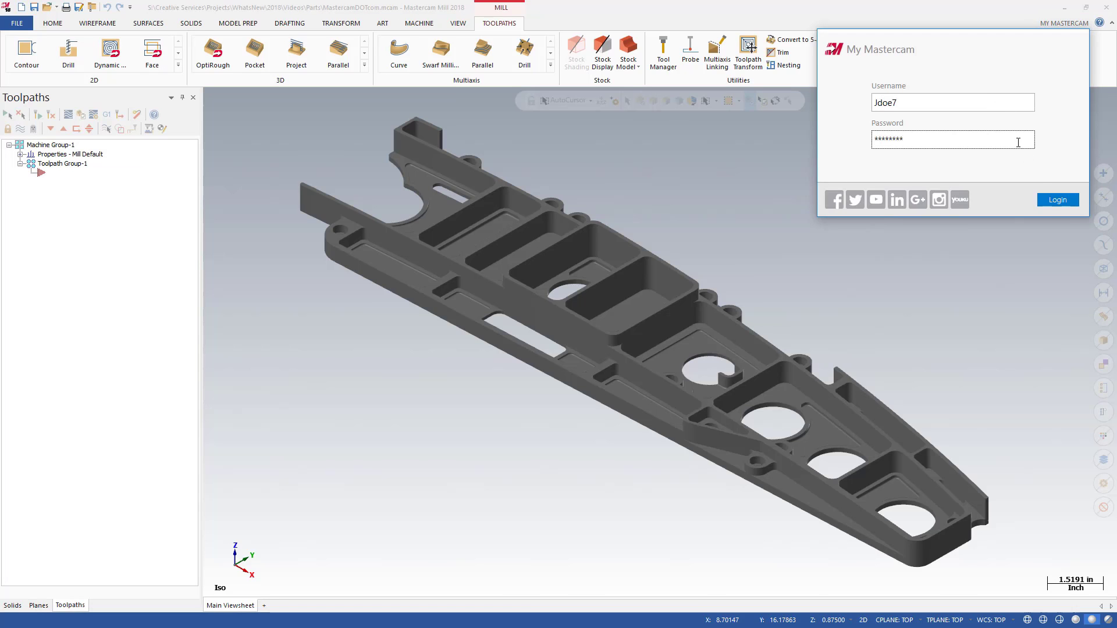
left_click(1058, 200)
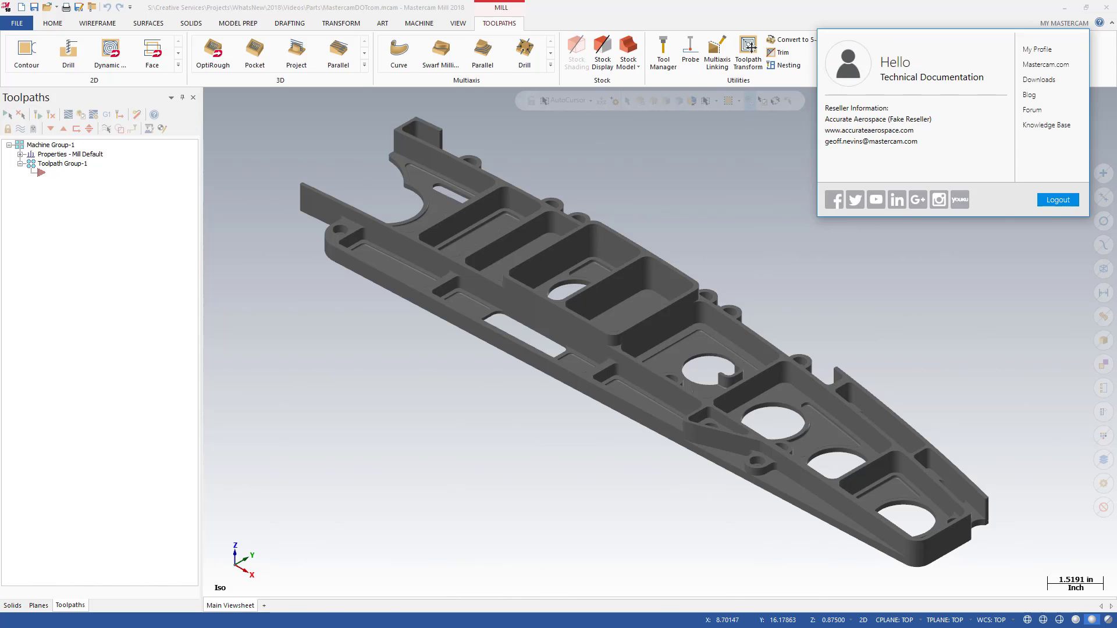
left_click(1047, 125)
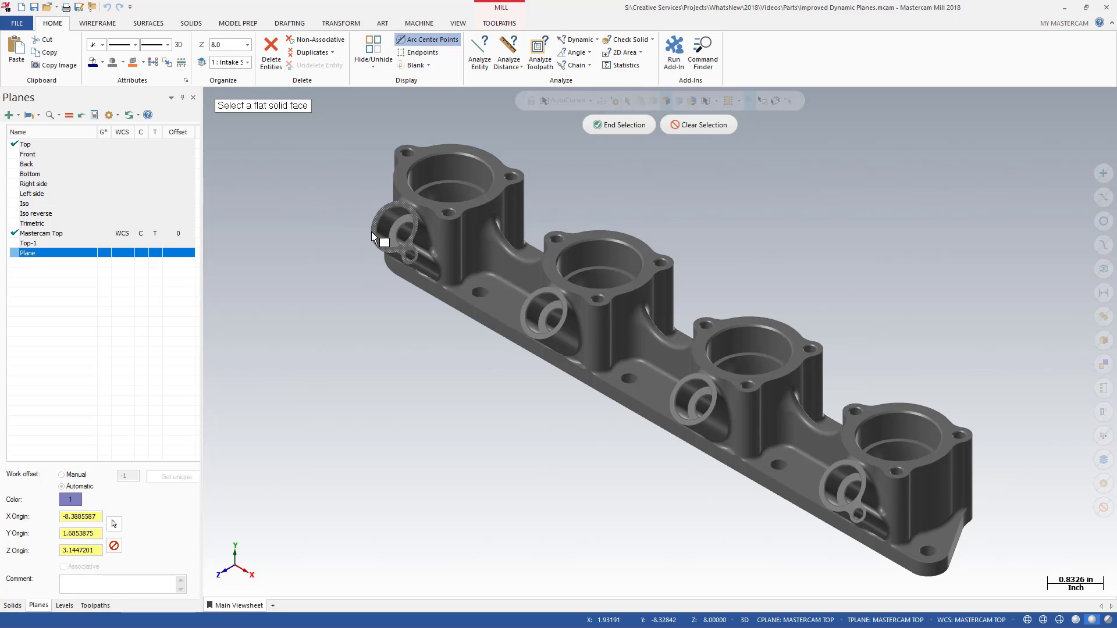
- Place a new plane on the left side ring's flat face and accept the first candidate
left_click(382, 238)
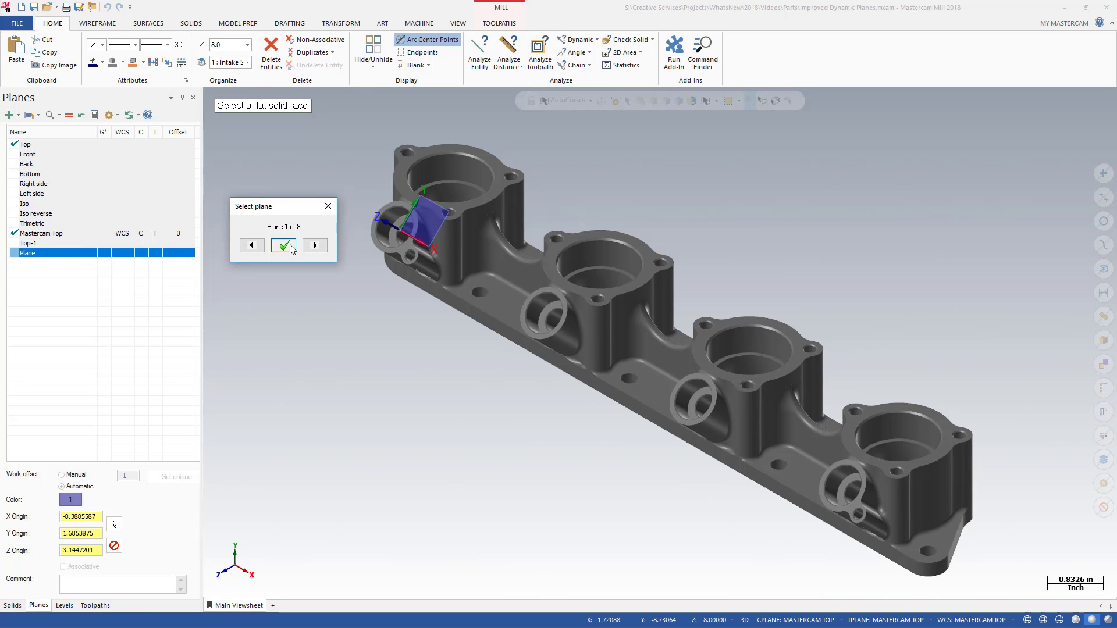
left_click(283, 244)
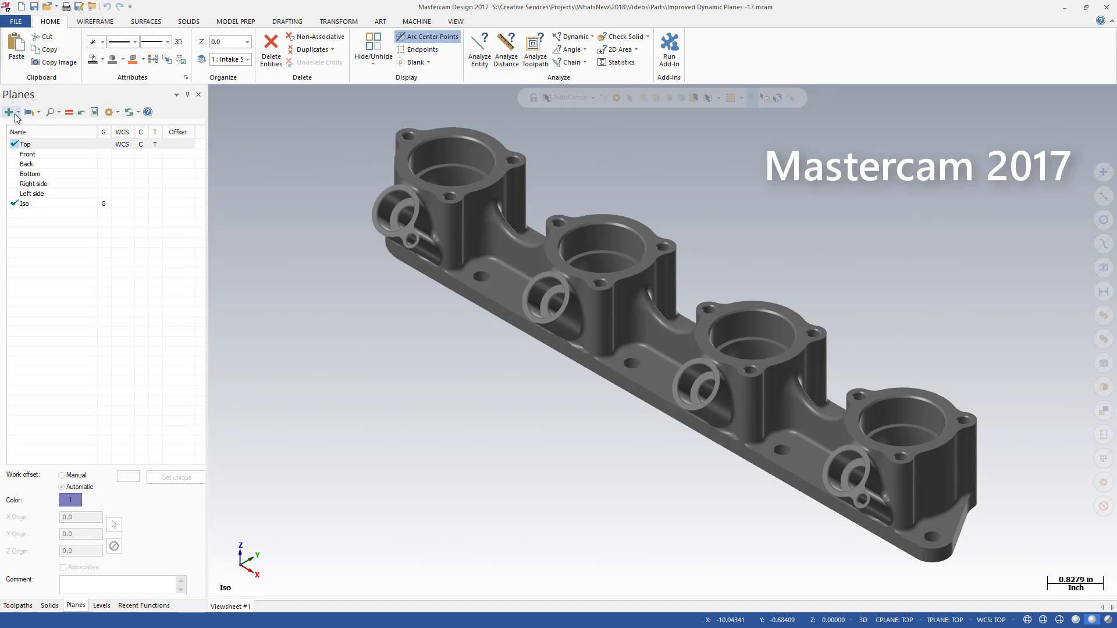
- Create a plane from the leftmost bore's top face, confirming New Plane and Dynamic Plane
left_click(7, 112)
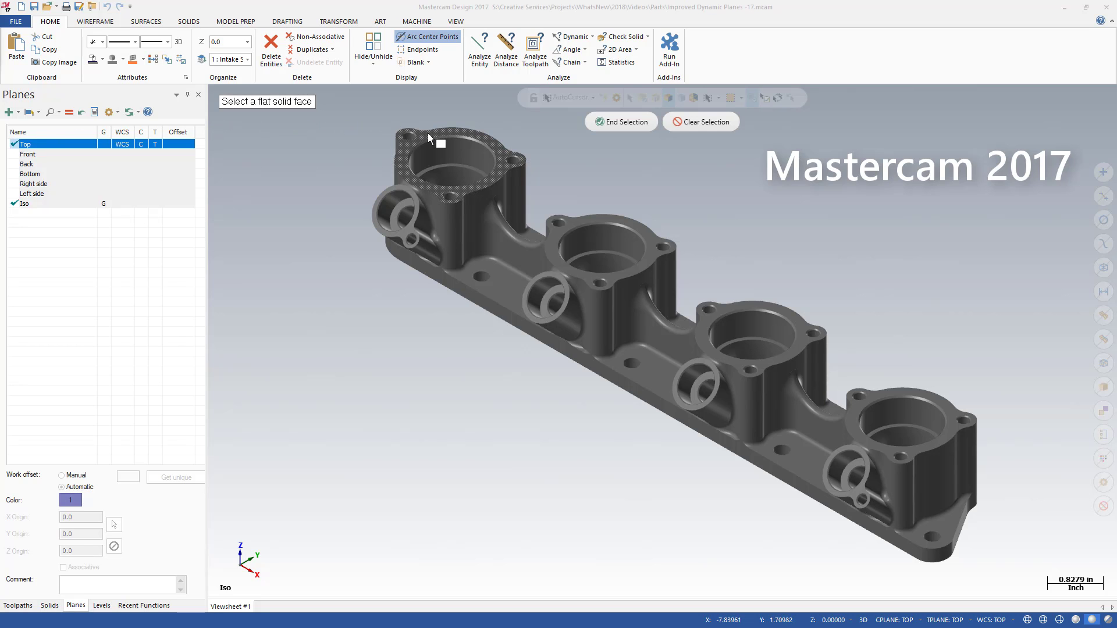
left_click(442, 151)
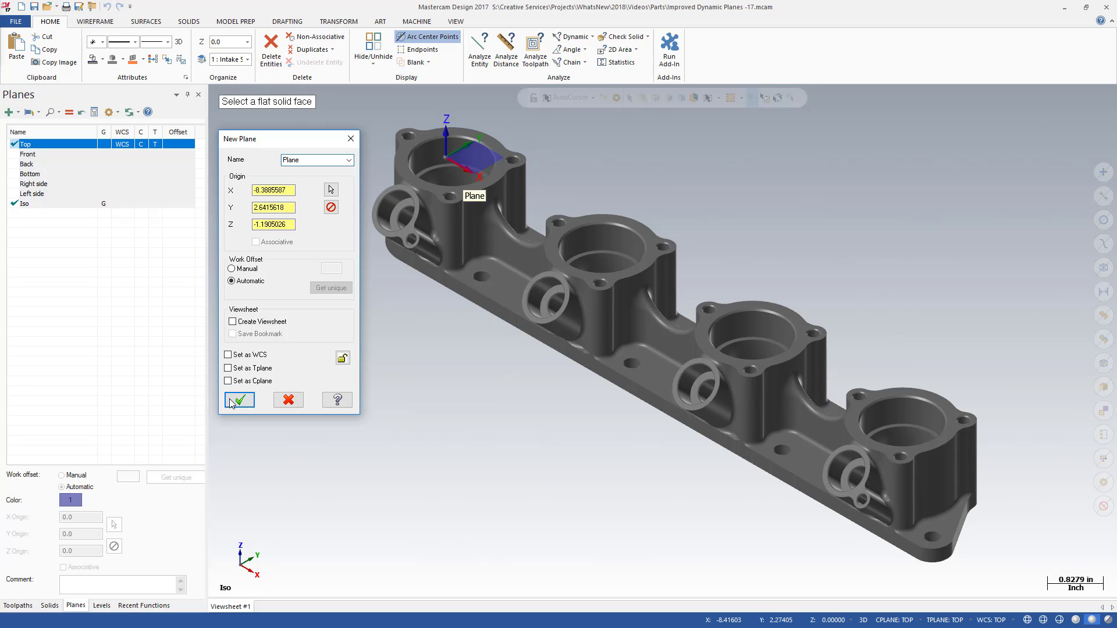
left_click(240, 401)
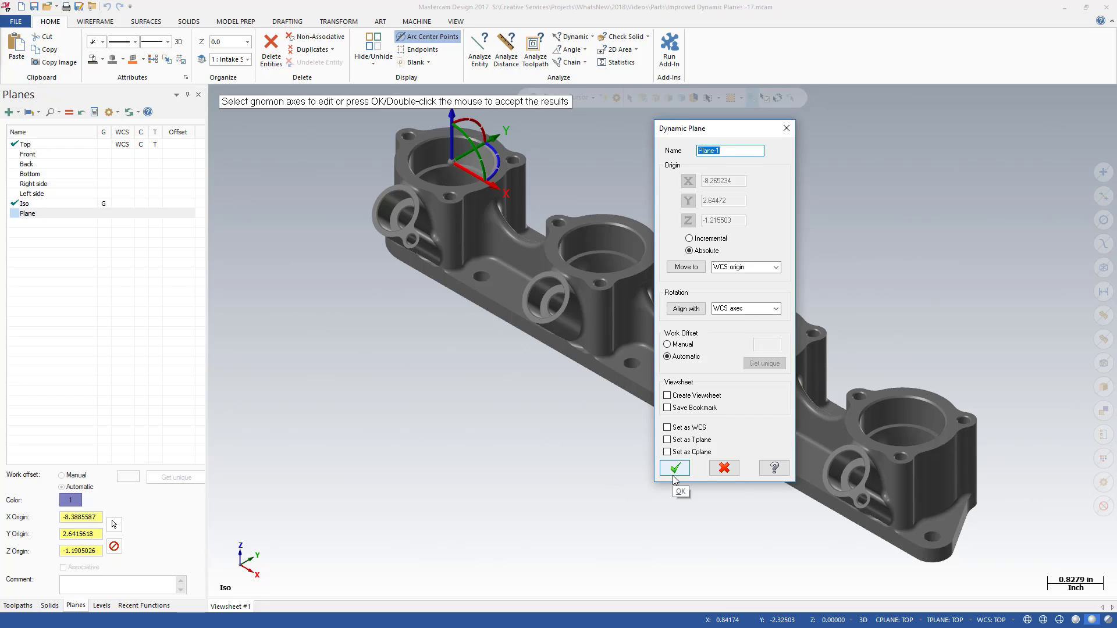
left_click(675, 468)
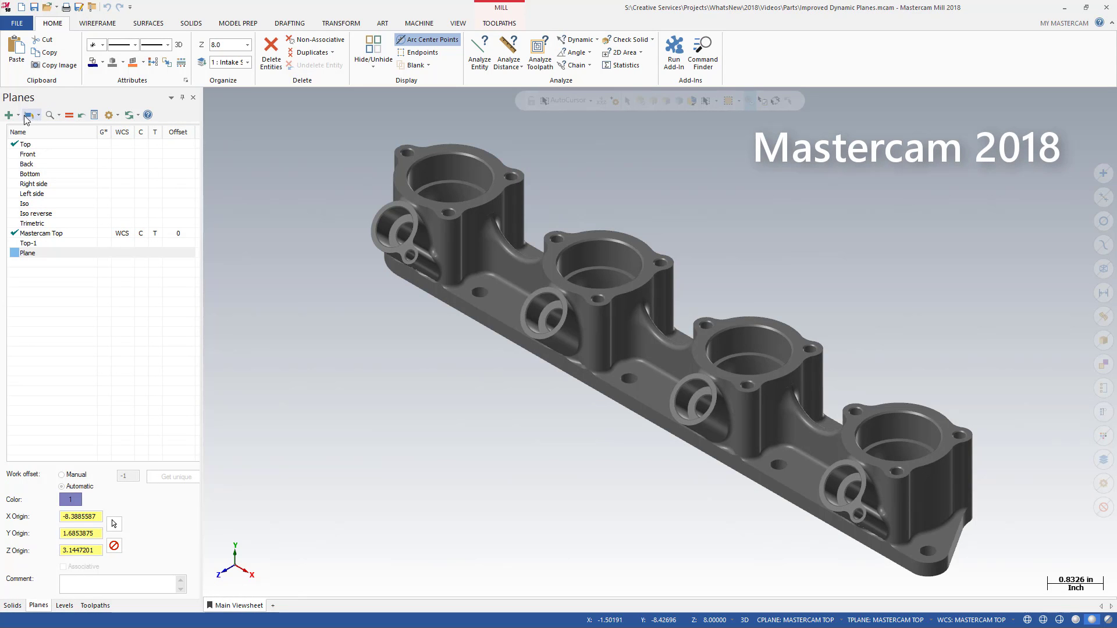
- Create Plane-1 from the left side ring's flat face using the face-selection workflow
left_click(28, 114)
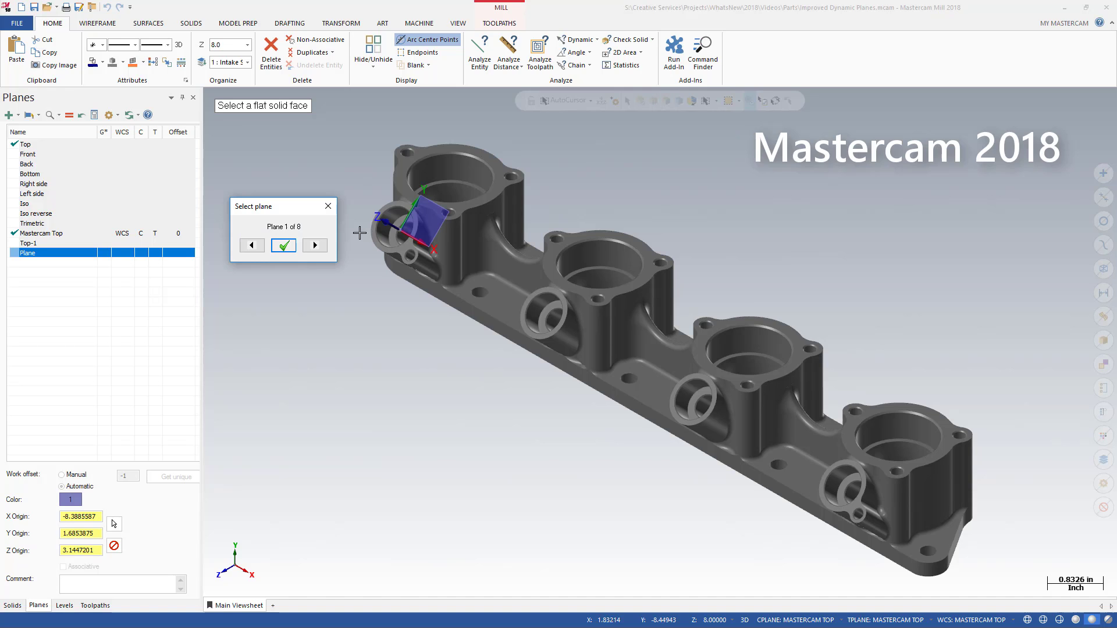
left_click(283, 244)
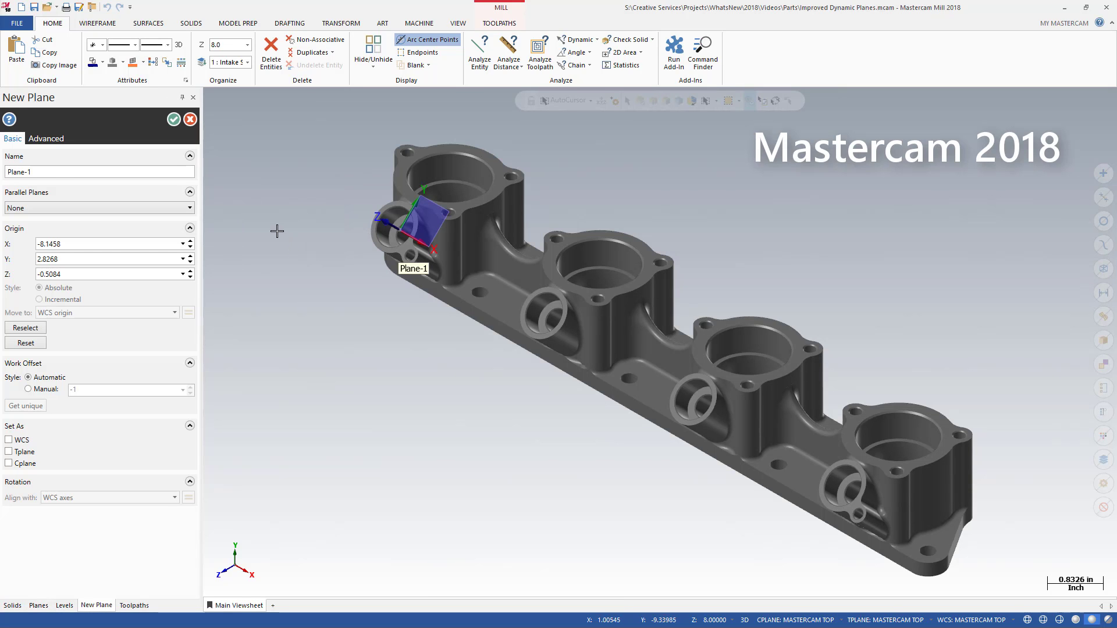
mouse_move(174, 122)
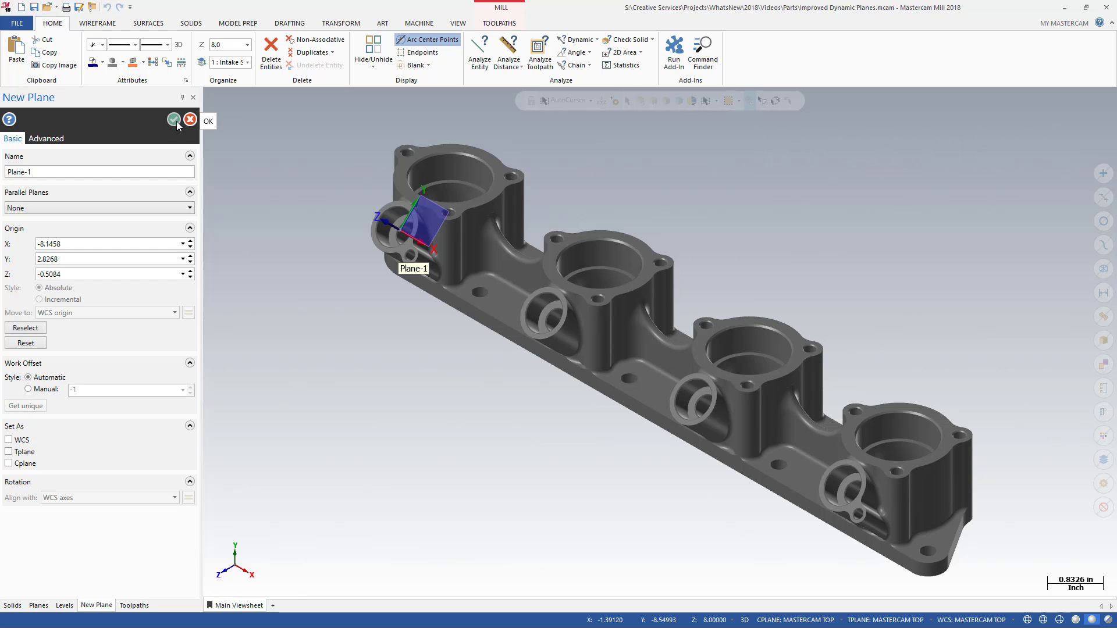
left_click(173, 119)
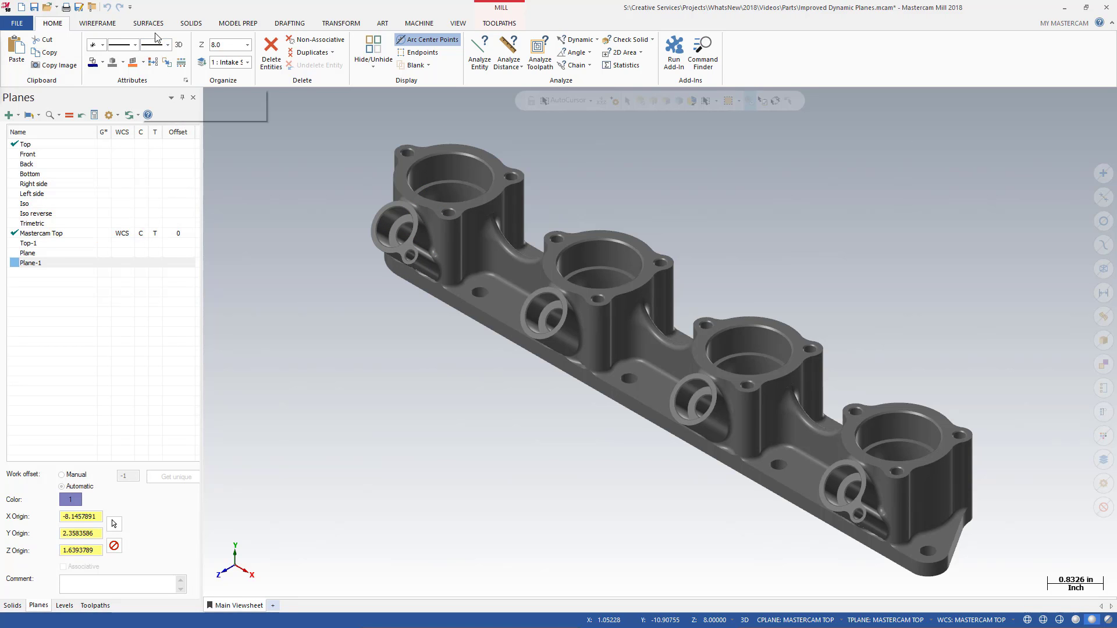
- Start a dynamic plane and align its gnomon to the leftmost bore
left_click(147, 23)
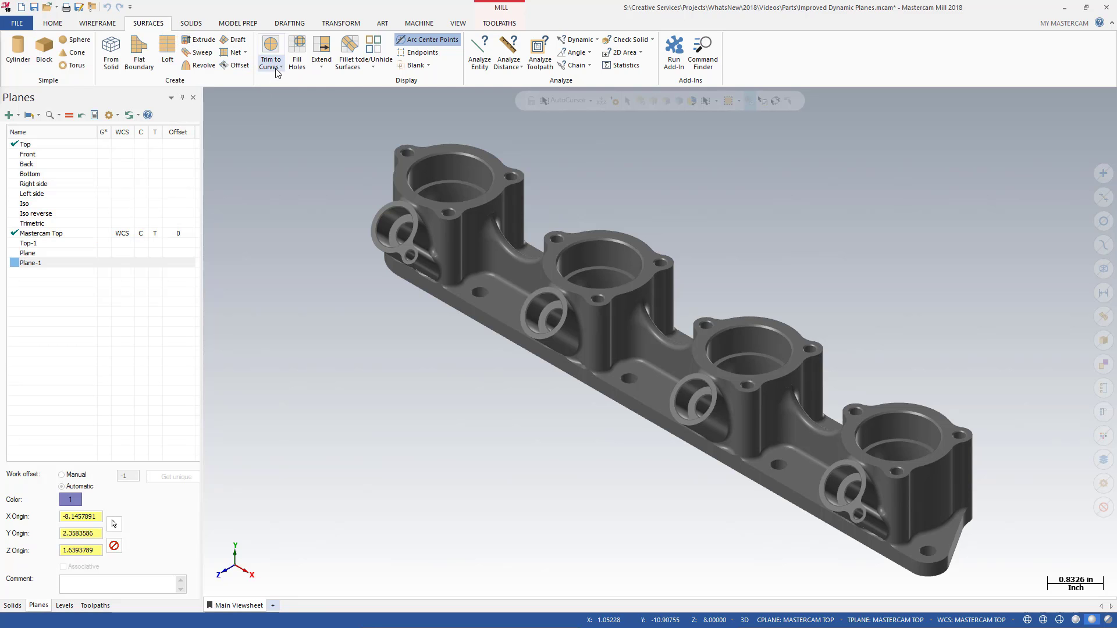
left_click(280, 65)
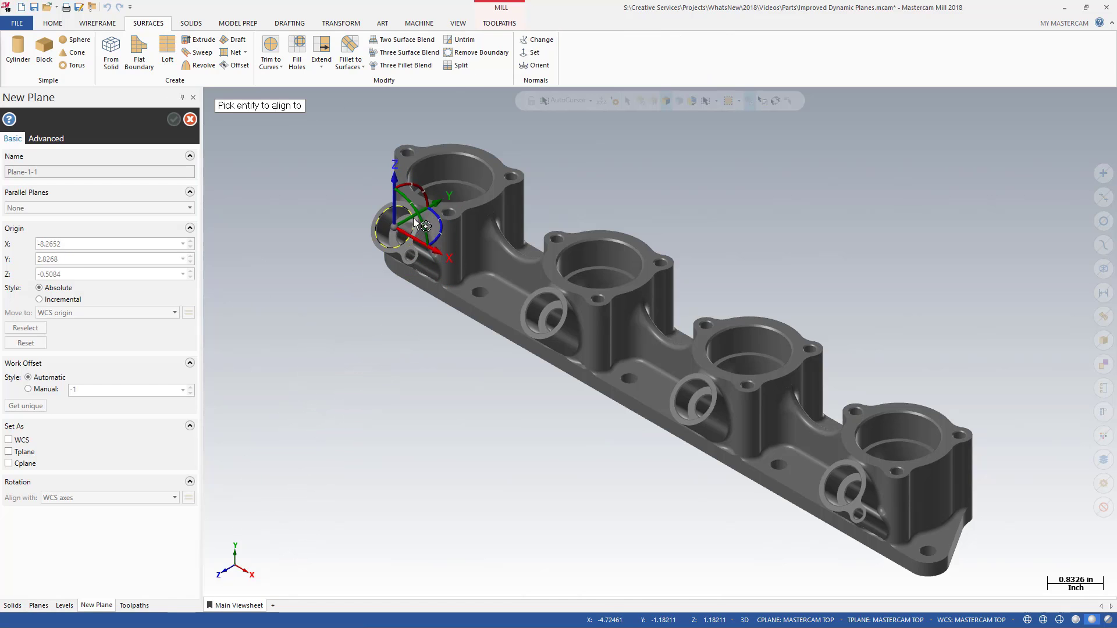
left_click(435, 203)
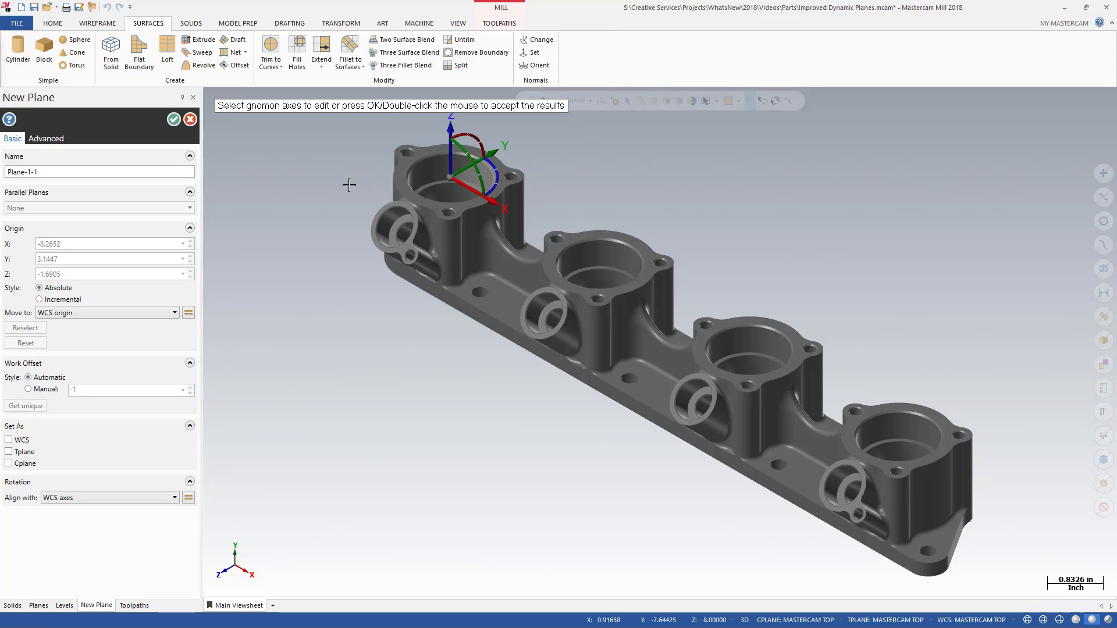
- Move the plane origin to world origin and set a manual work offset of 3
left_click(175, 312)
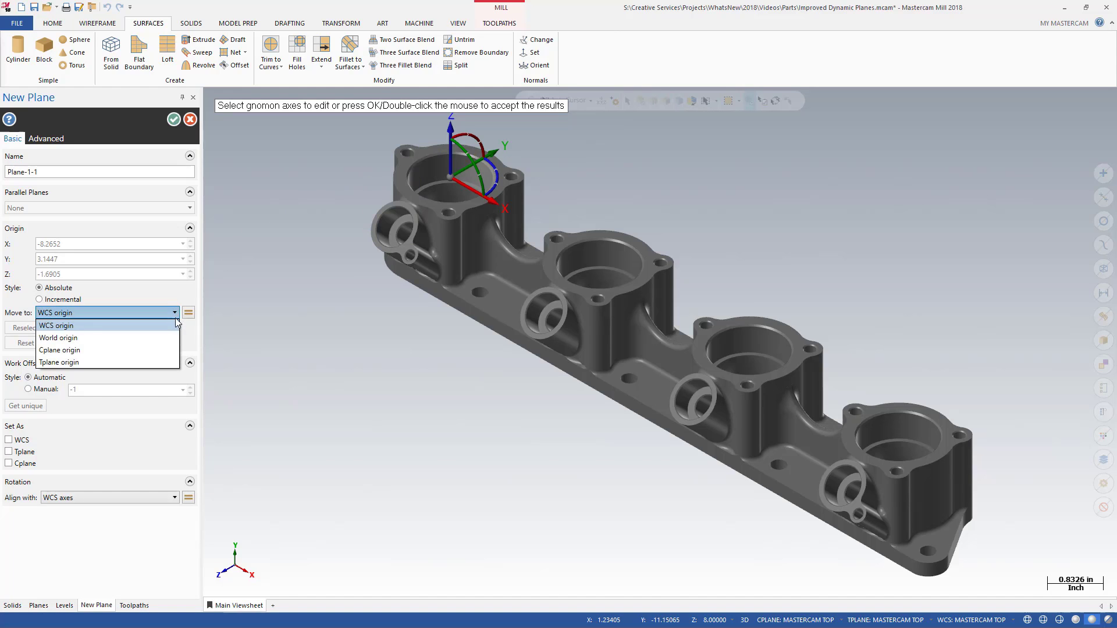
left_click(58, 338)
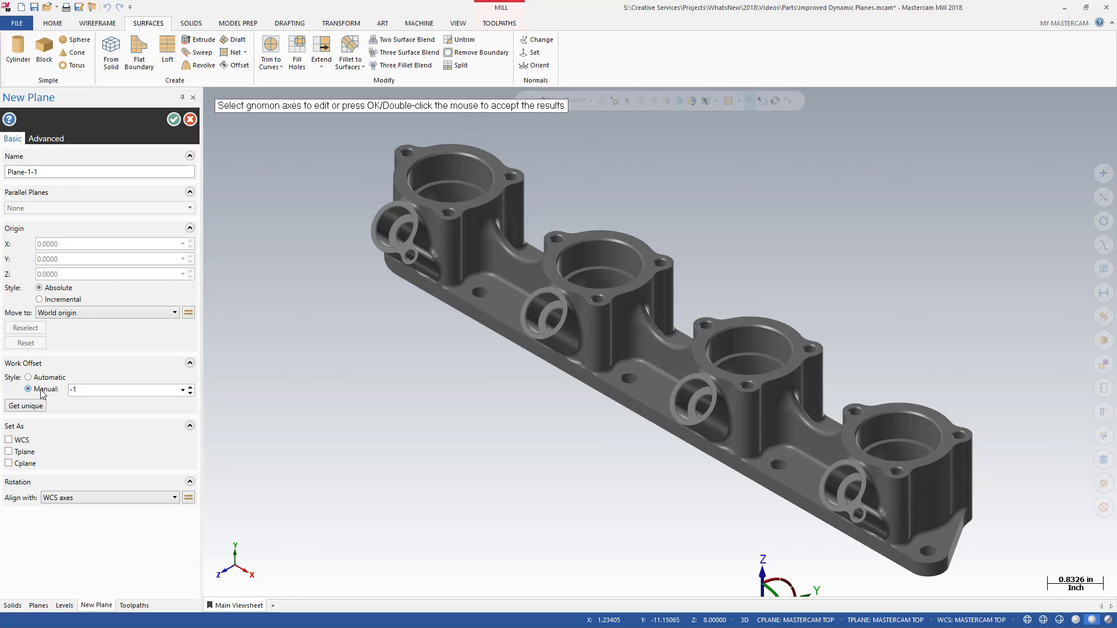
left_click(116, 389)
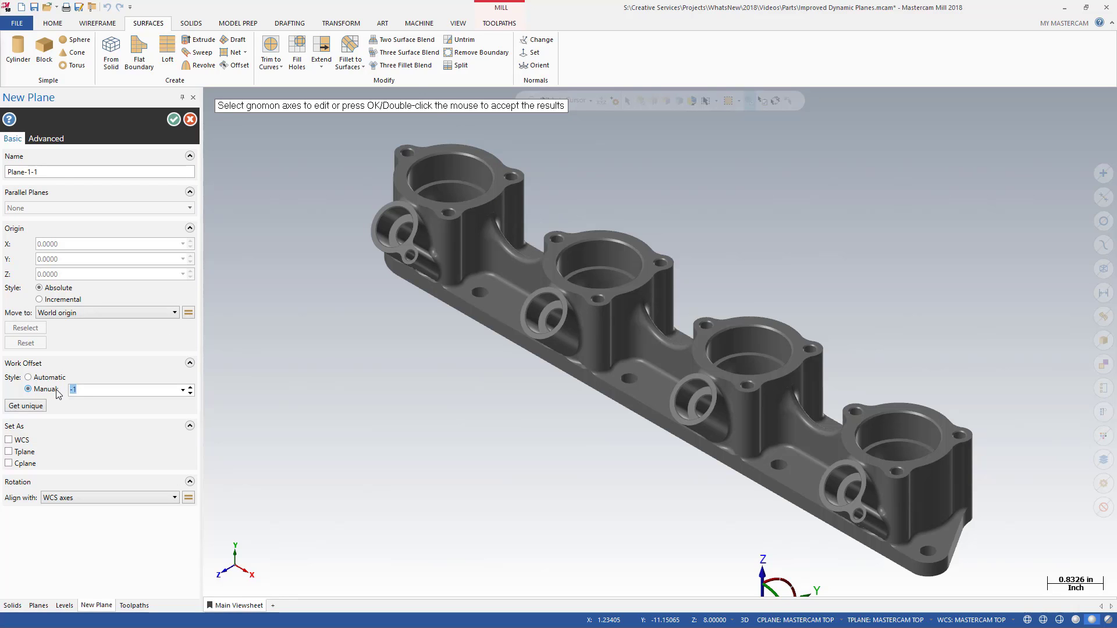
left_click(10, 440)
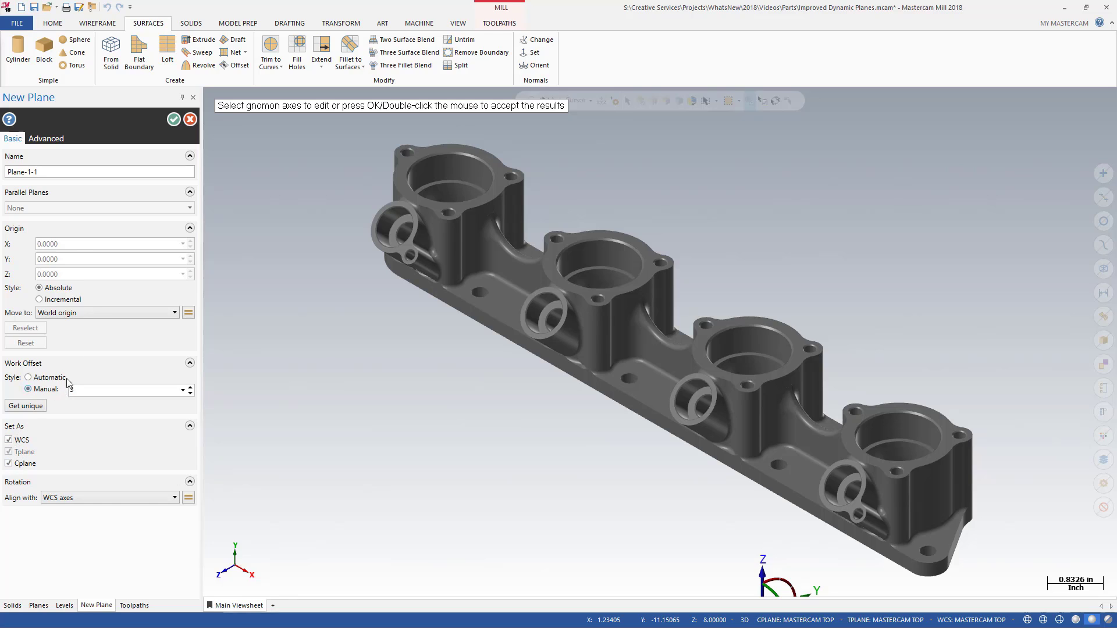
left_click(47, 139)
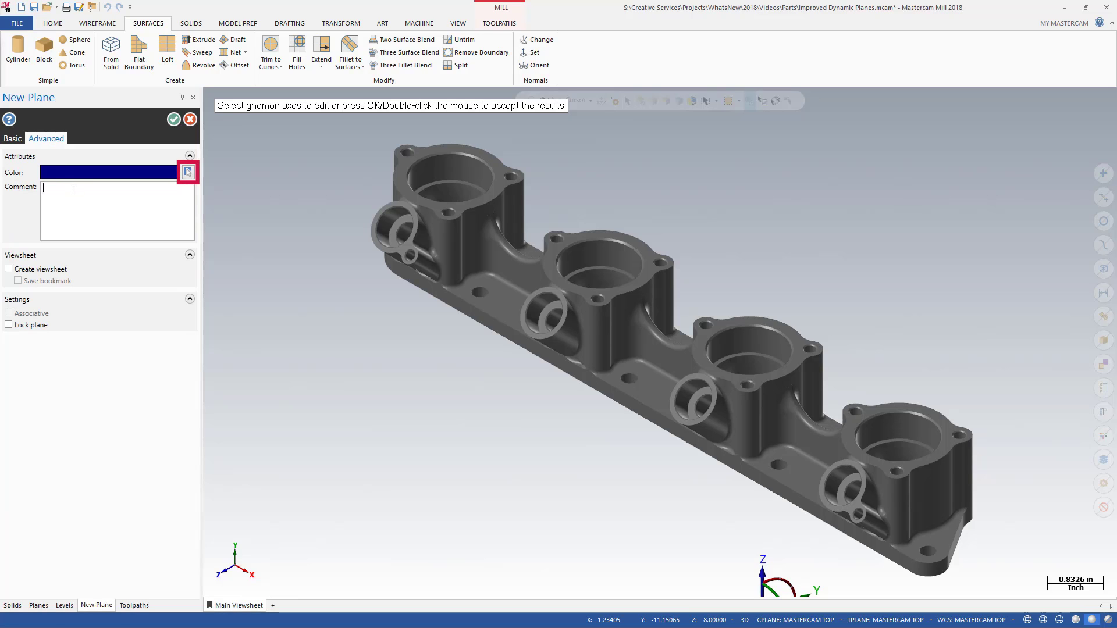
- Add comment 'New in Mastercam 2018', enable viewsheet and bookmark, and create Plane-1-1
type("New in Mastercam 2018")
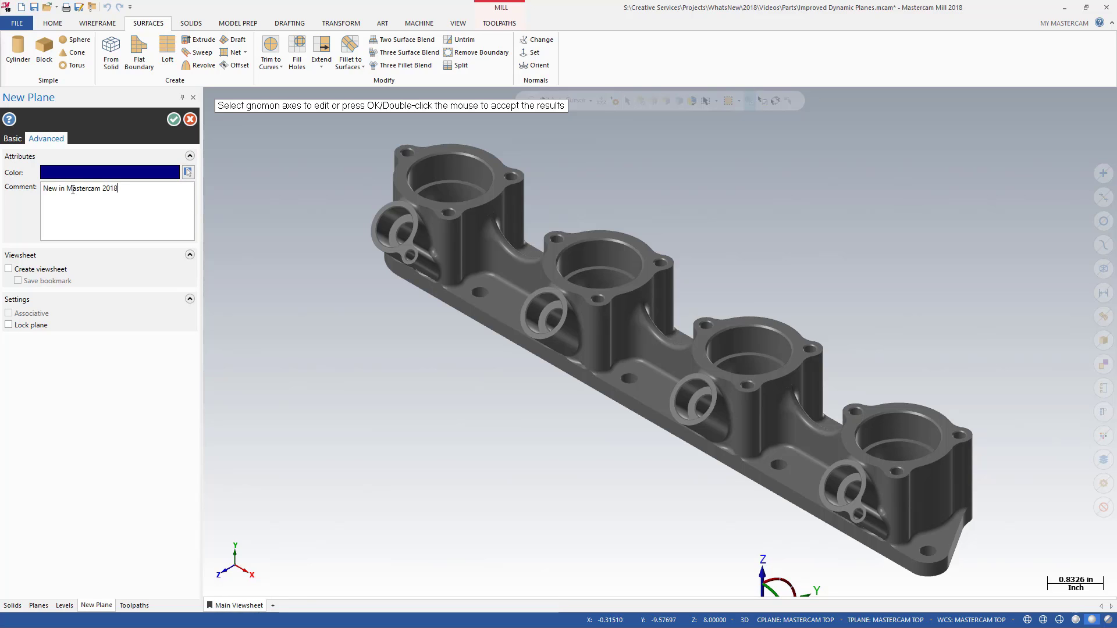
left_click(9, 269)
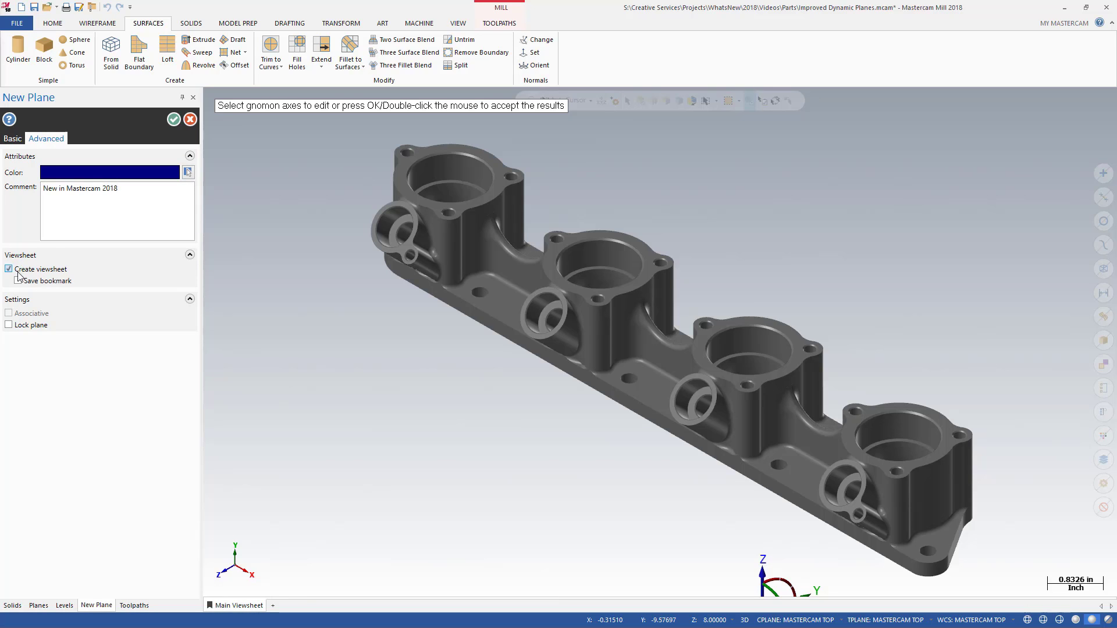
left_click(15, 281)
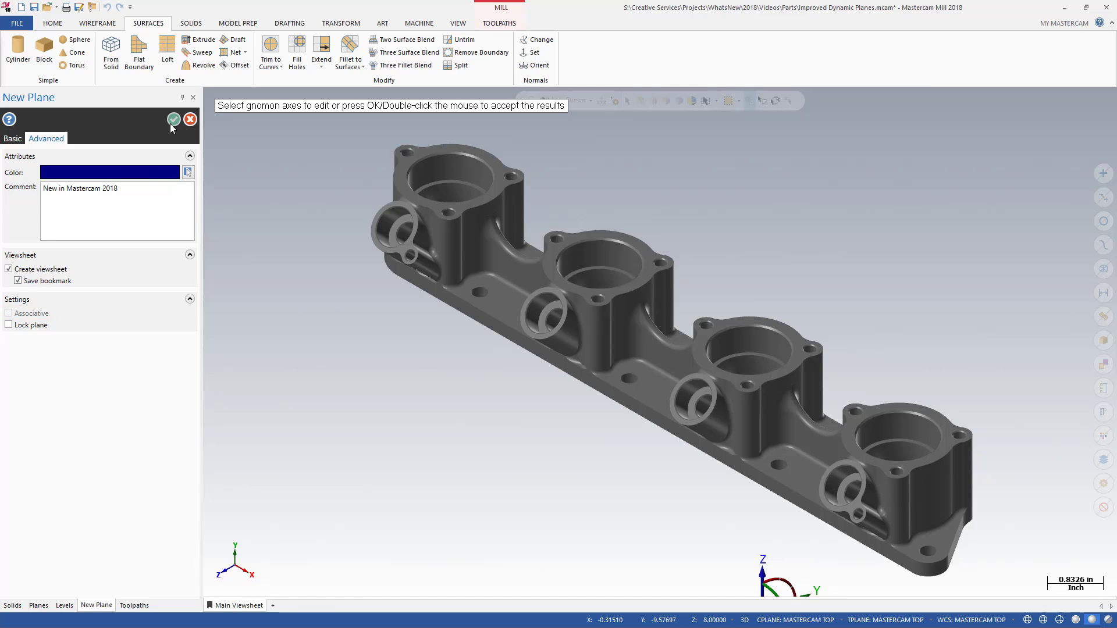
left_click(172, 119)
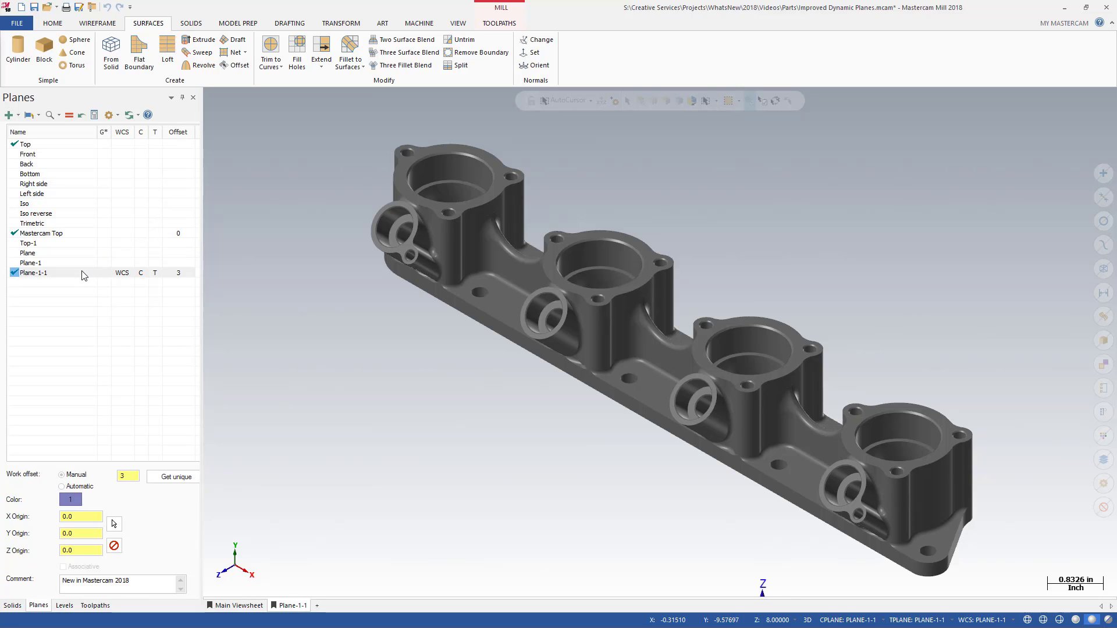
- Reopen Plane-1-1 for editing from the Planes manager
double_click(34, 272)
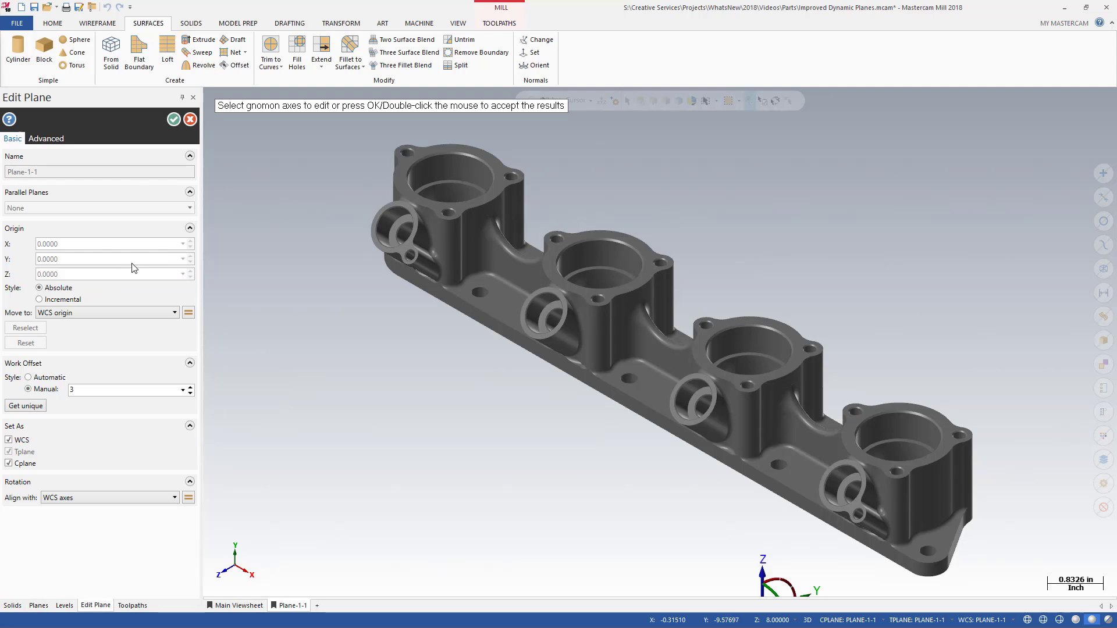
mouse_move(223, 206)
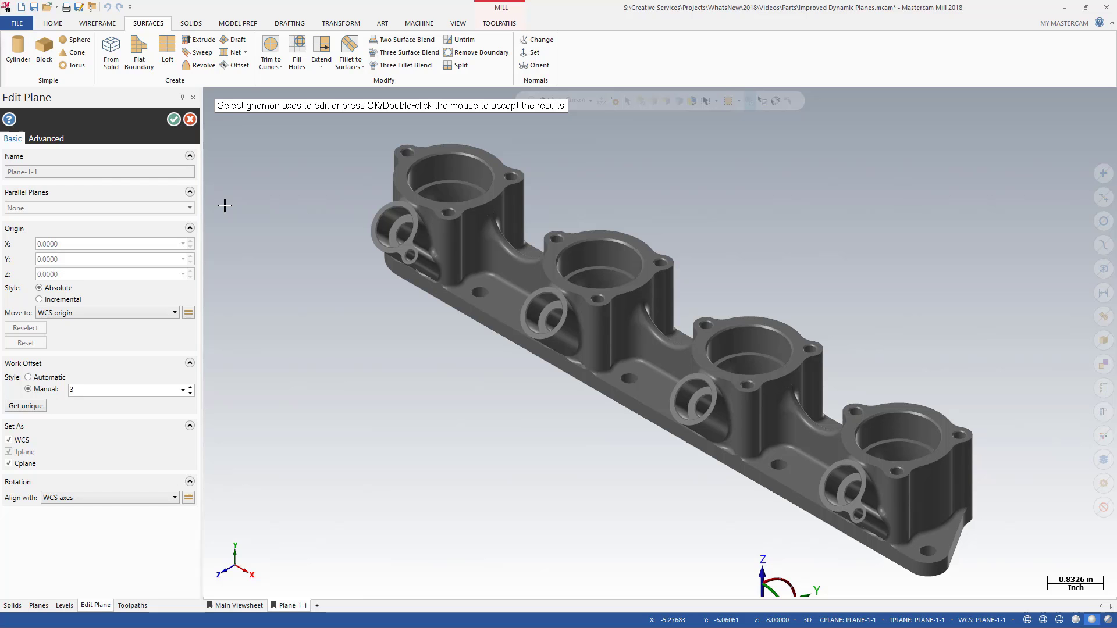
mouse_move(196, 141)
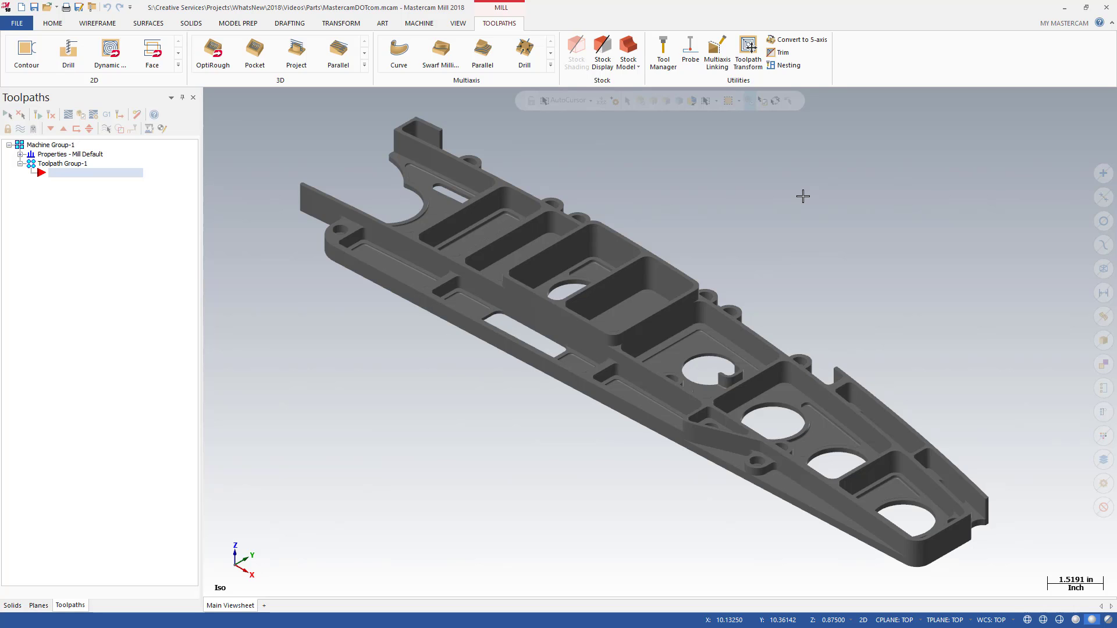
mouse_move(805, 194)
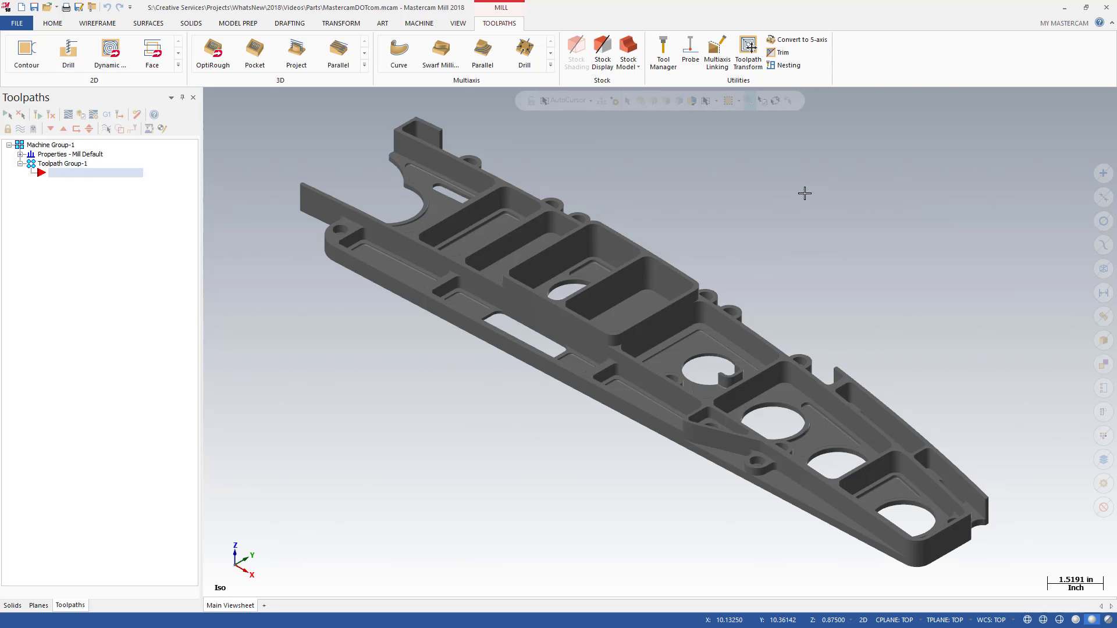
mouse_move(1040, 27)
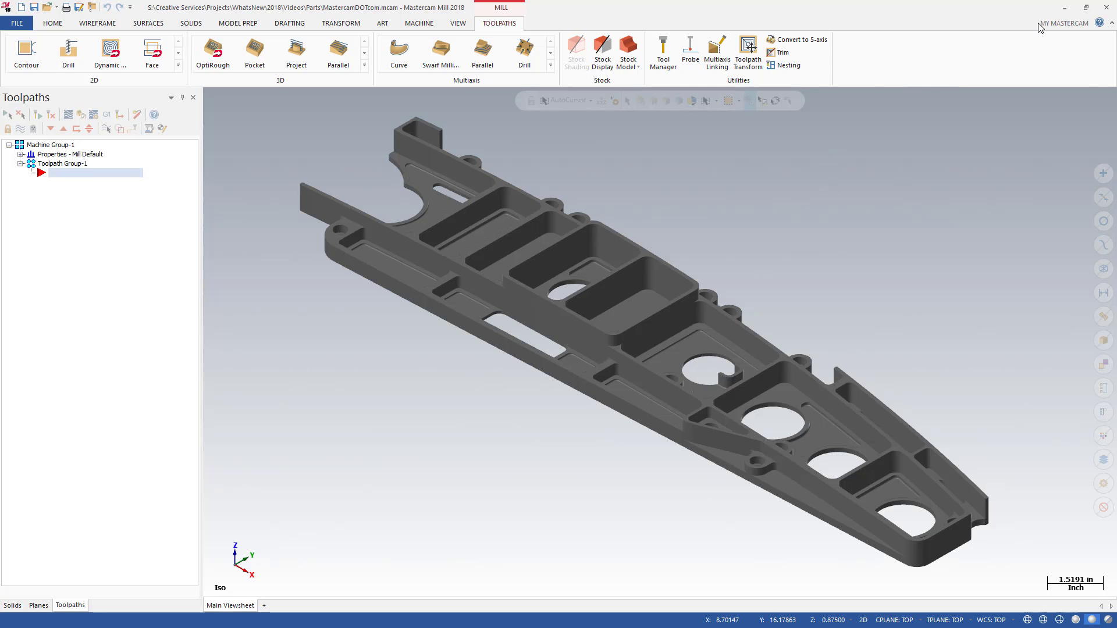
- Sign in to My Mastercam as user Jdoe7
left_click(1064, 22)
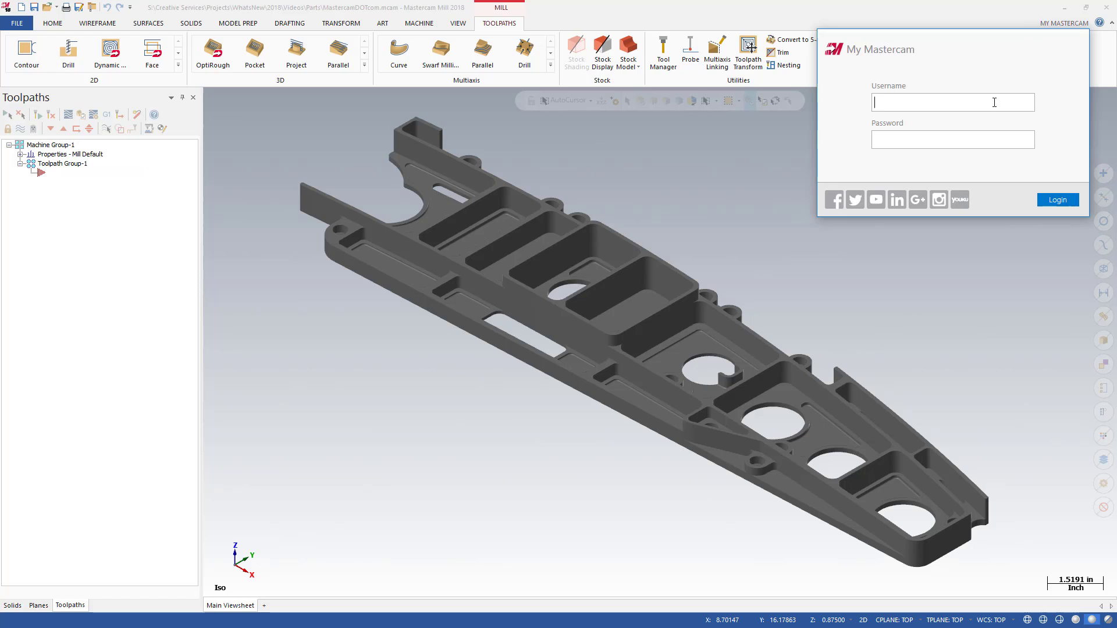
type("Jdoe7")
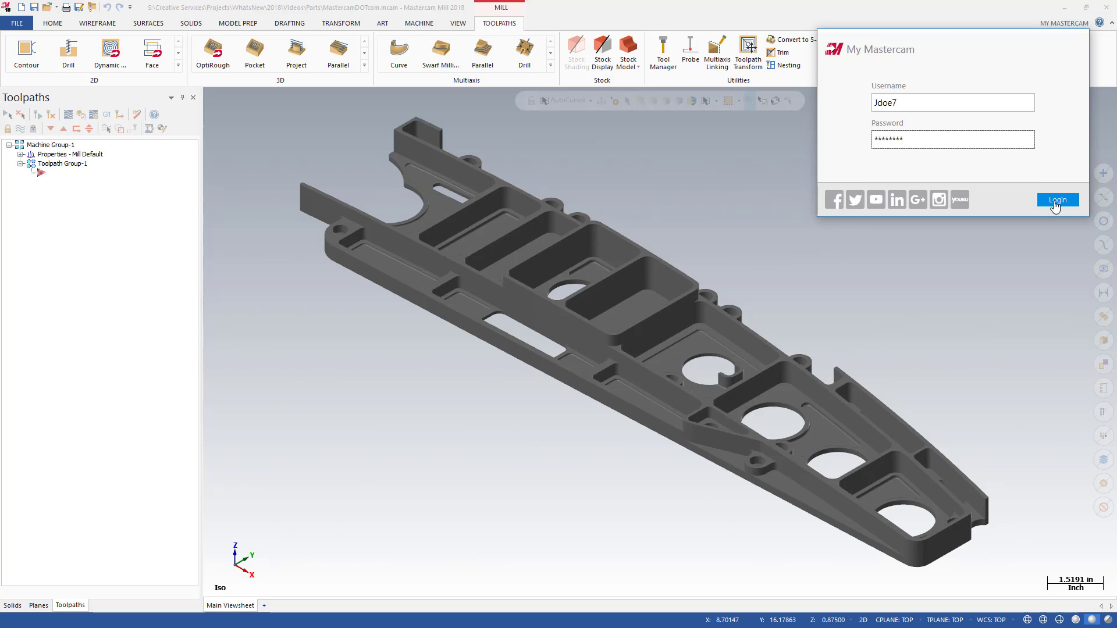
mouse_move(1059, 214)
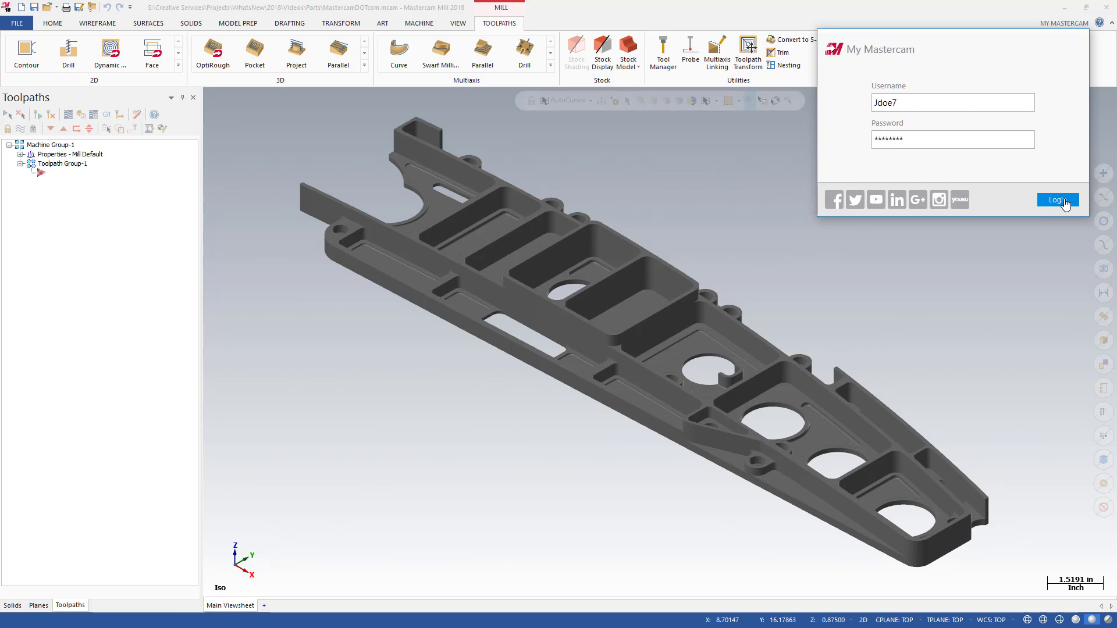
left_click(1056, 200)
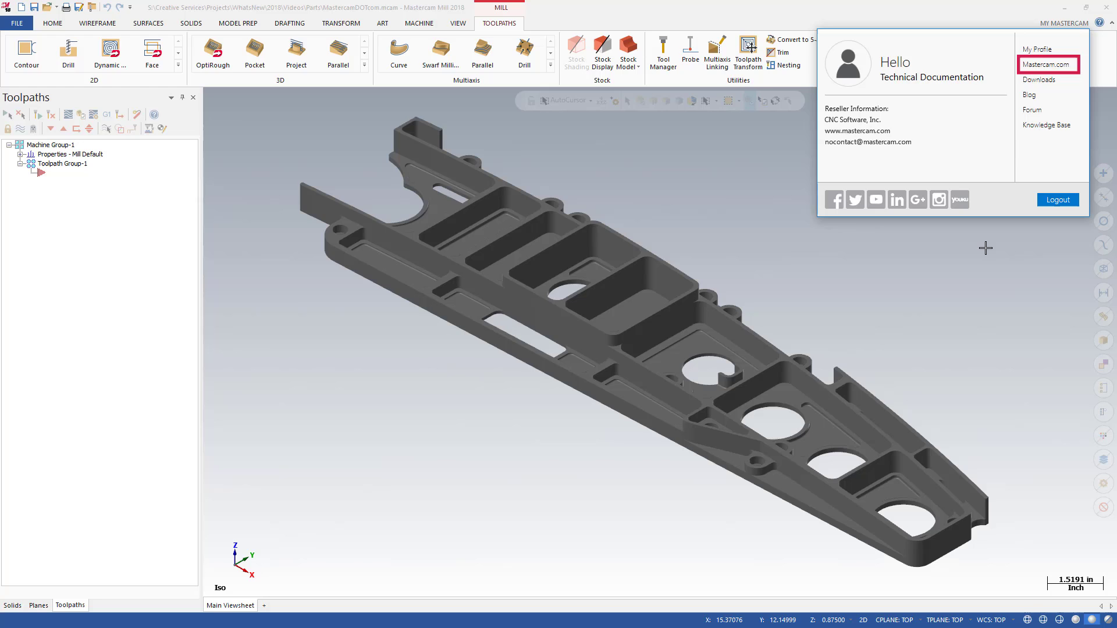
mouse_move(1039, 79)
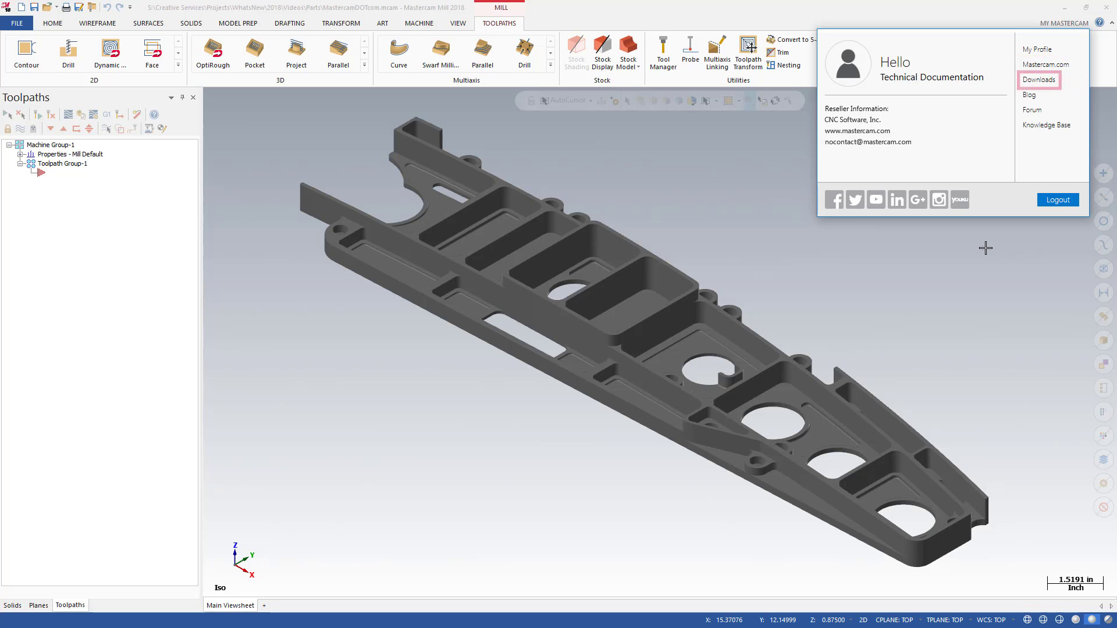
mouse_move(1033, 109)
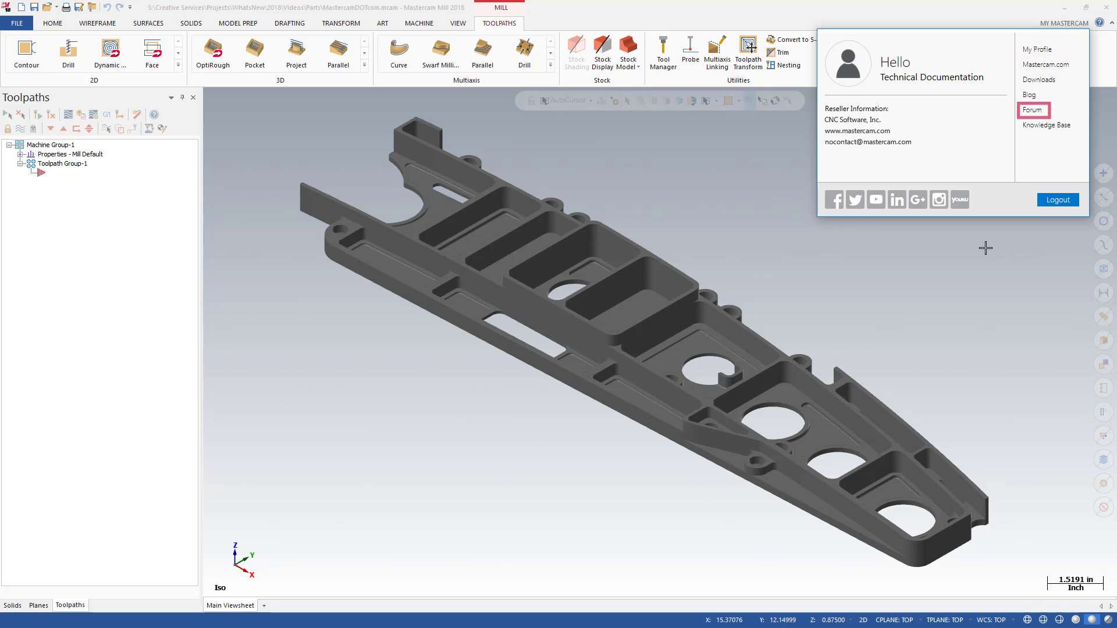
mouse_move(1034, 109)
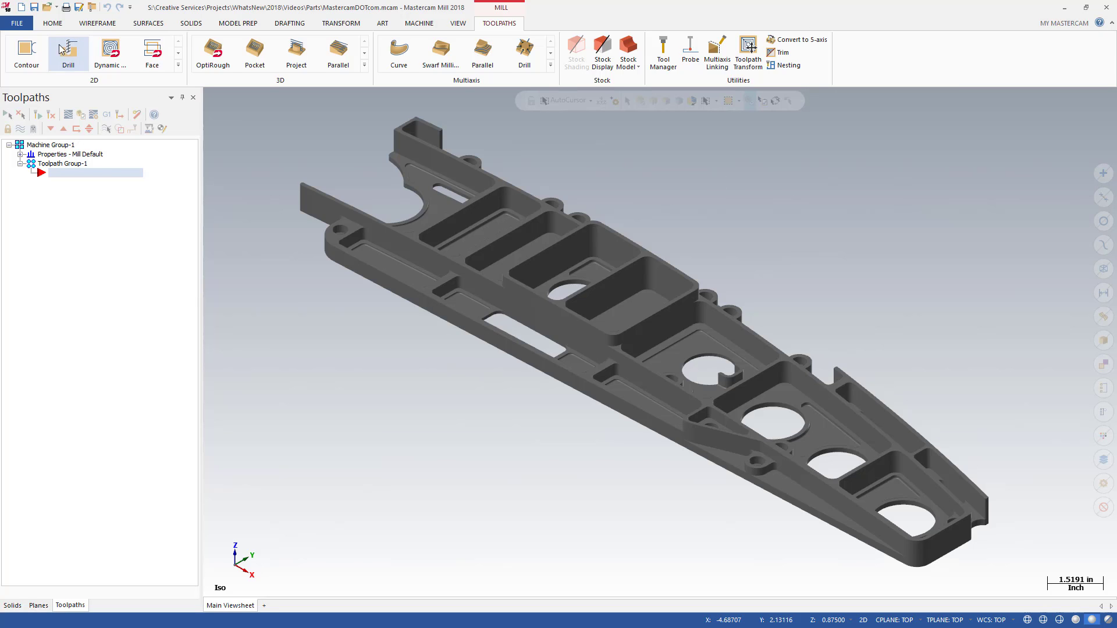
- Show the File Community page and launch Mastercam University online training
left_click(20, 22)
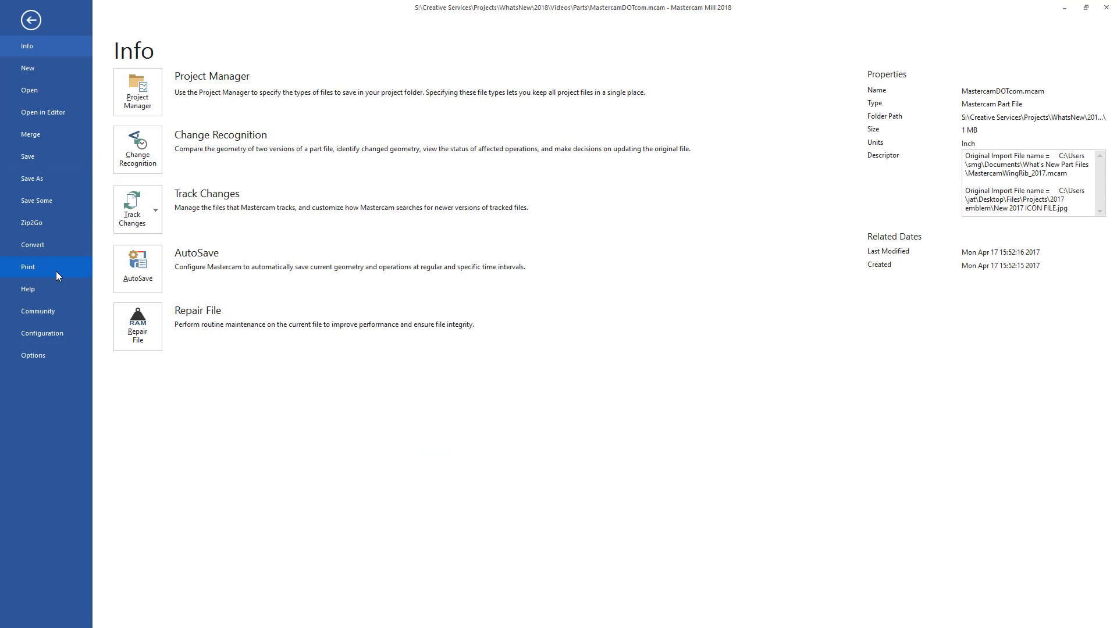
left_click(38, 312)
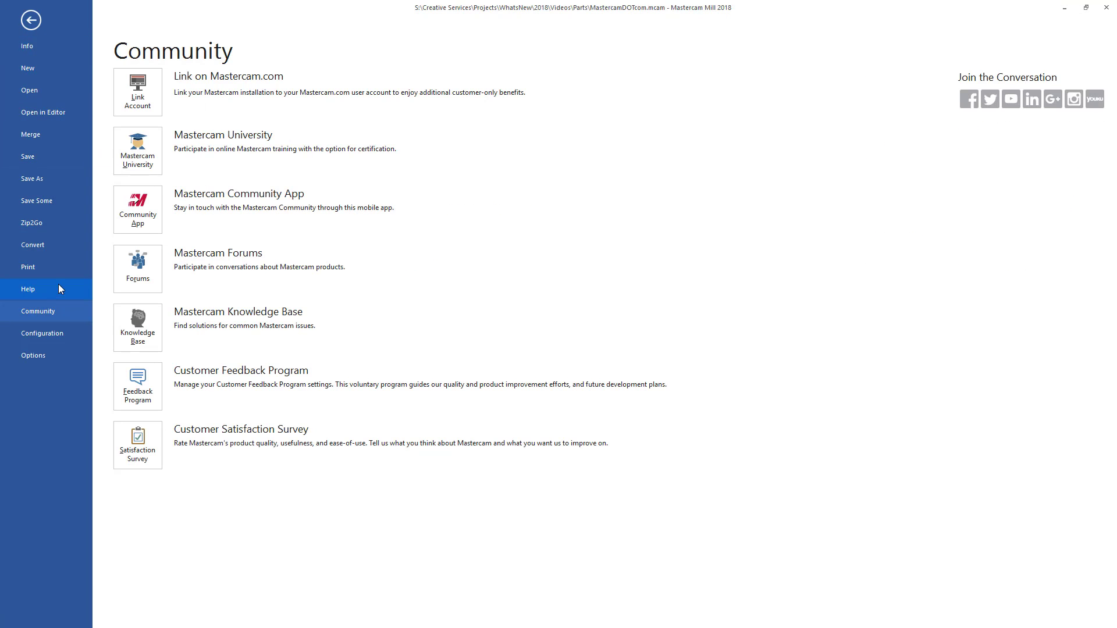
mouse_move(102, 162)
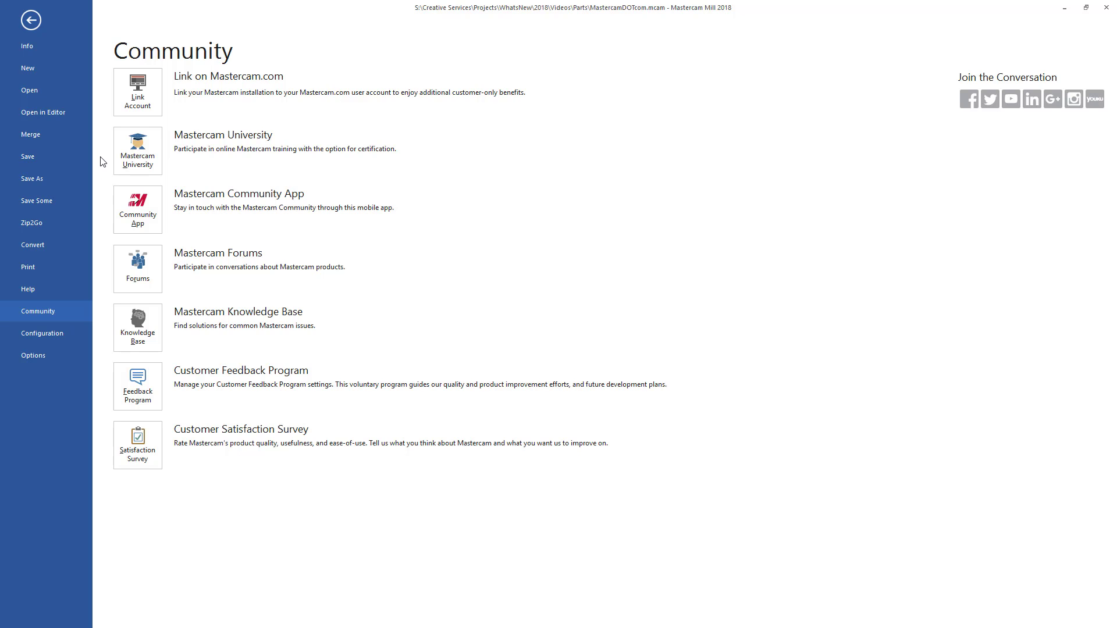
mouse_move(137, 149)
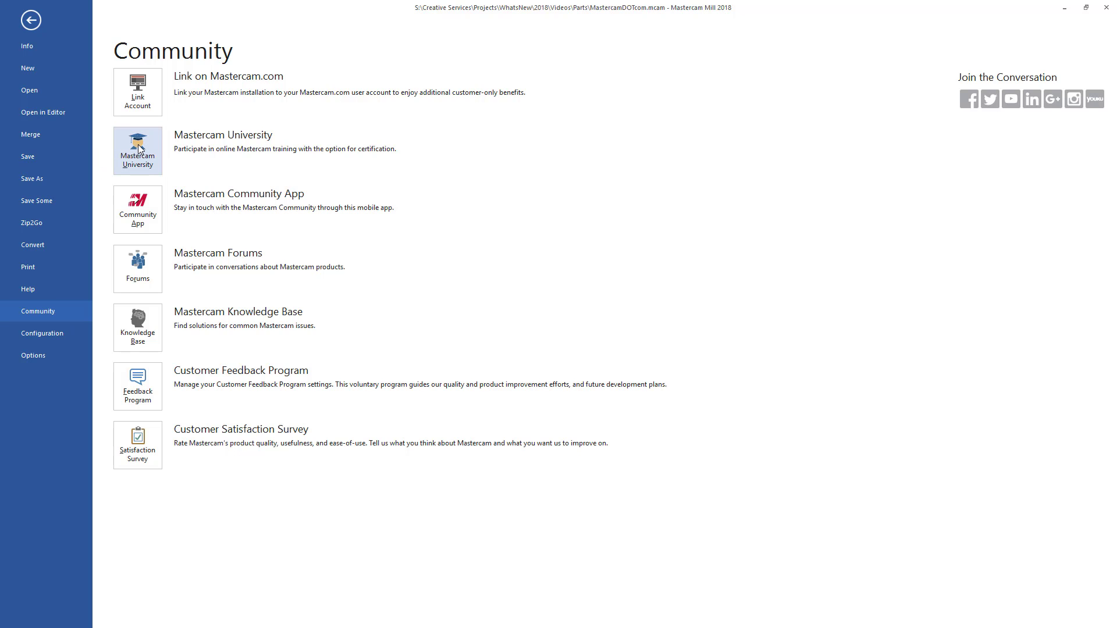
left_click(137, 150)
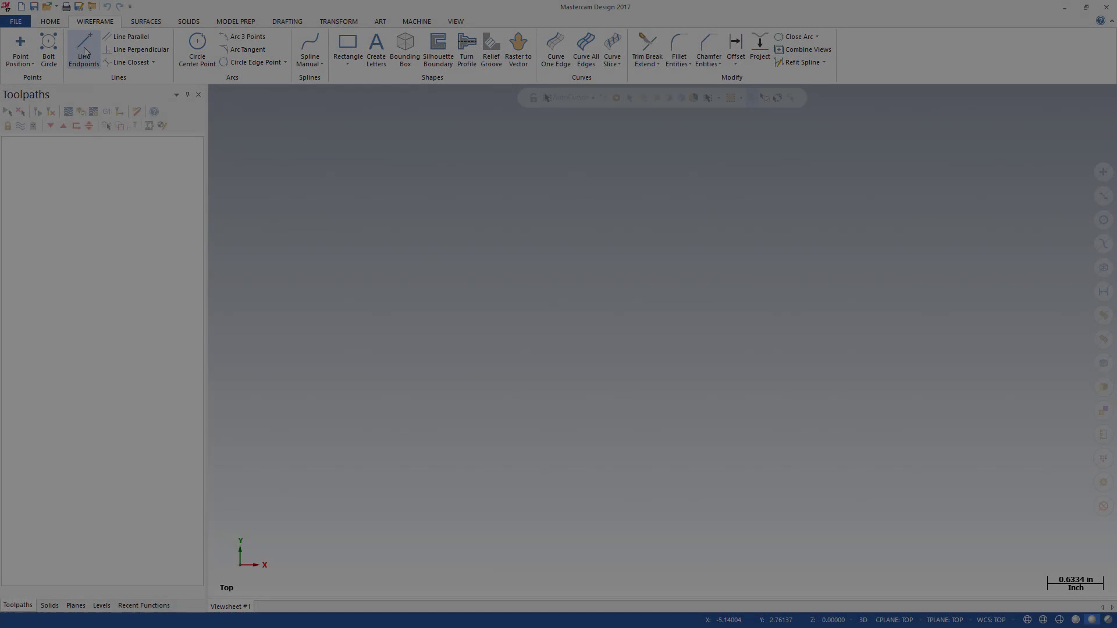
- Start Circle Center Point, Spline Manual, Bounding Box and Raster to Vector in turn
left_click(196, 49)
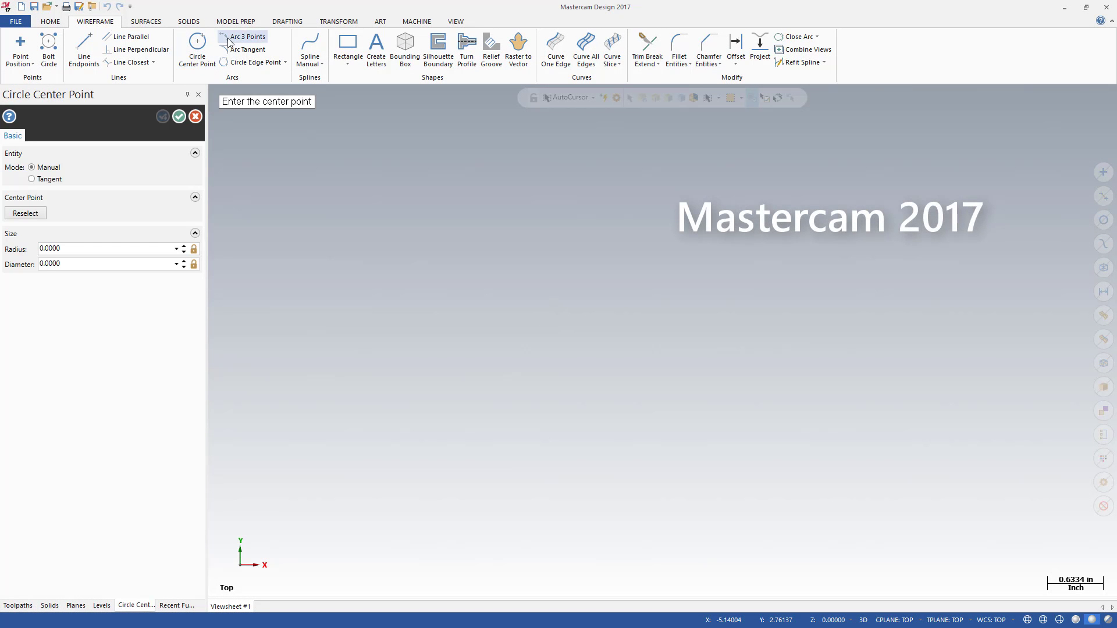
left_click(310, 47)
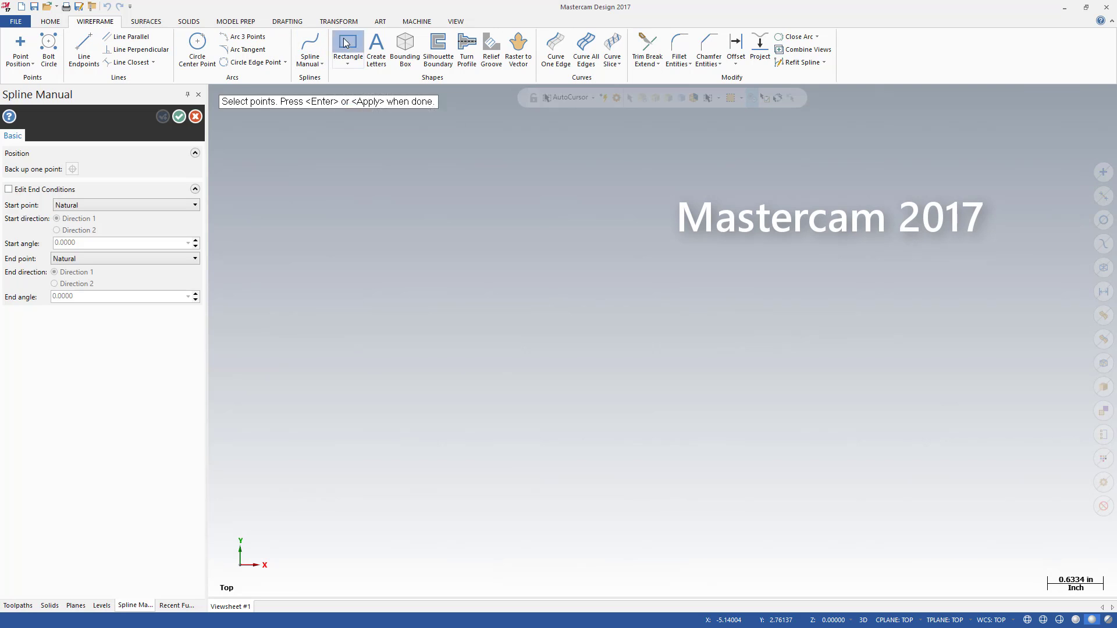
left_click(405, 47)
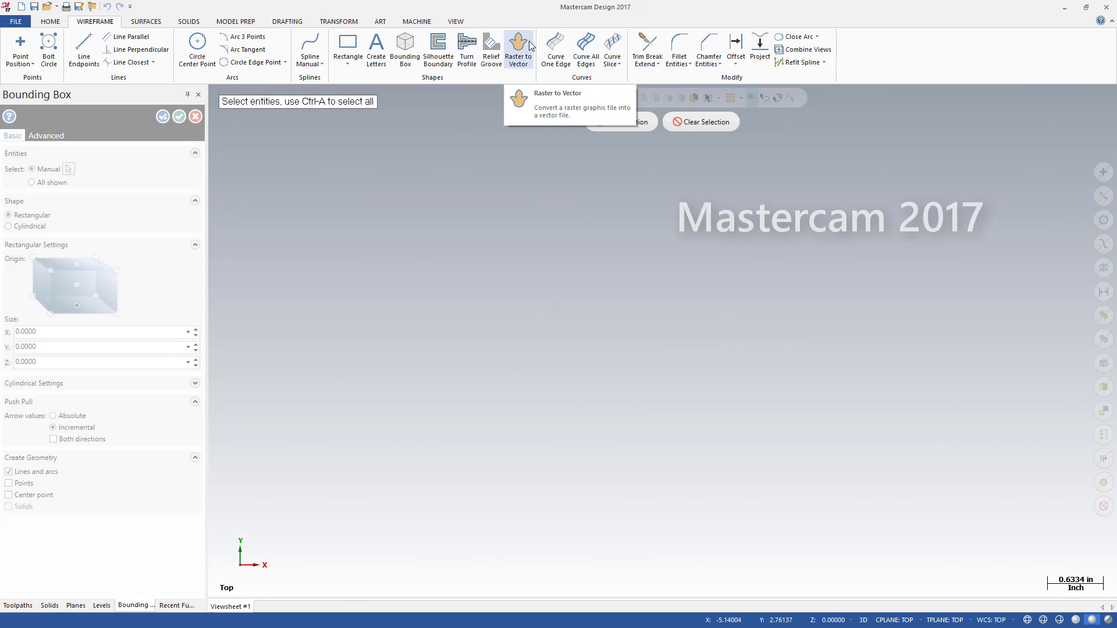
left_click(555, 46)
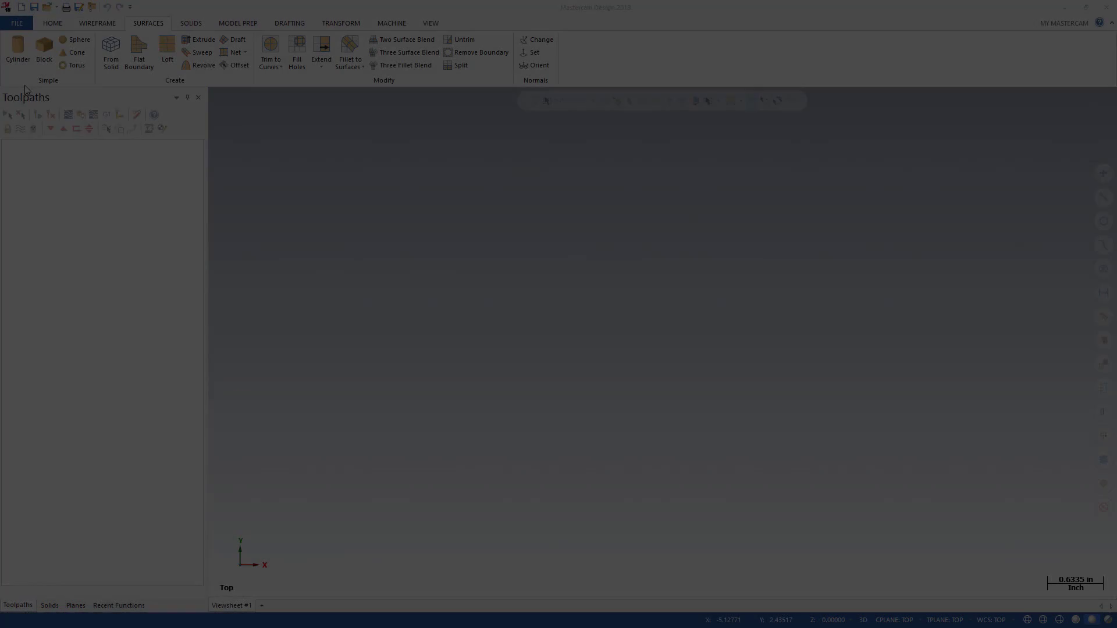
- Start and dismiss the Cylinder, Block and surface Extrude functions in turn
left_click(17, 49)
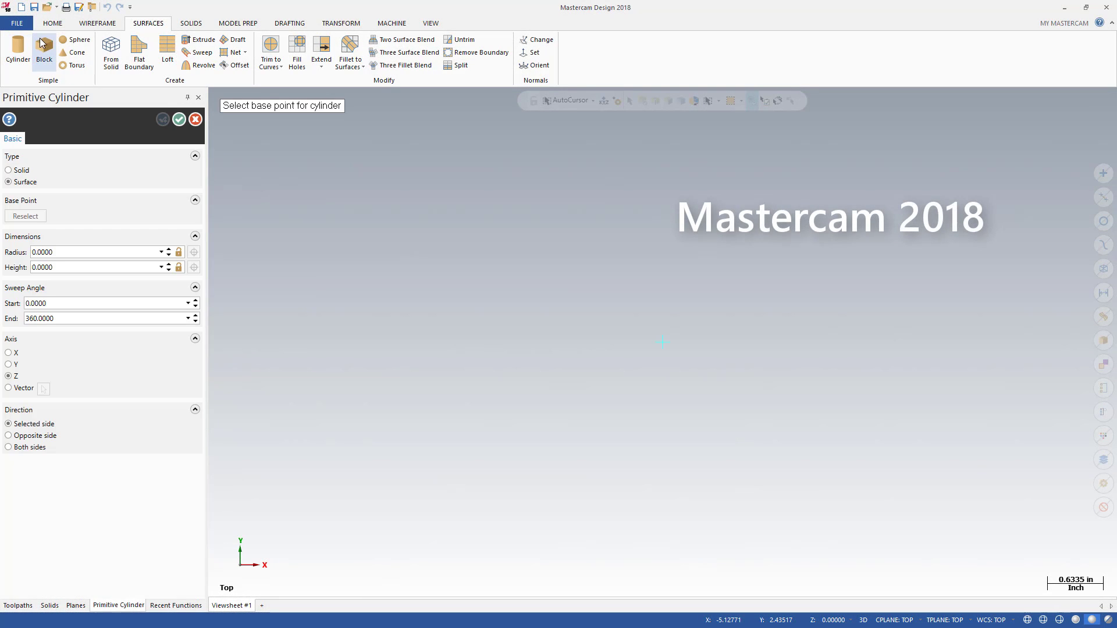
left_click(45, 47)
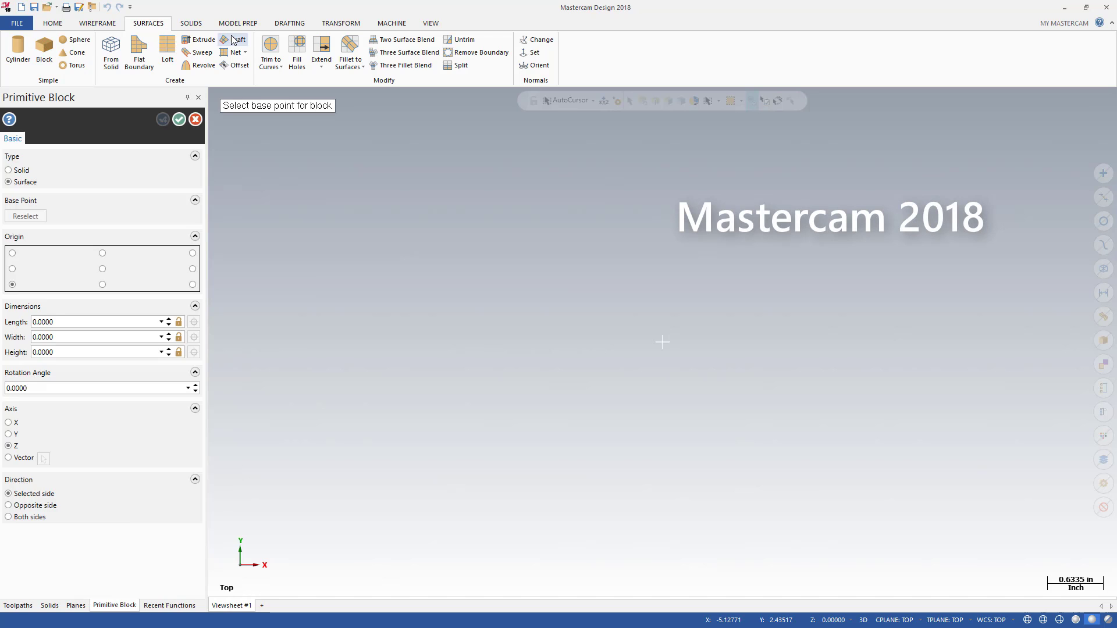
left_click(201, 40)
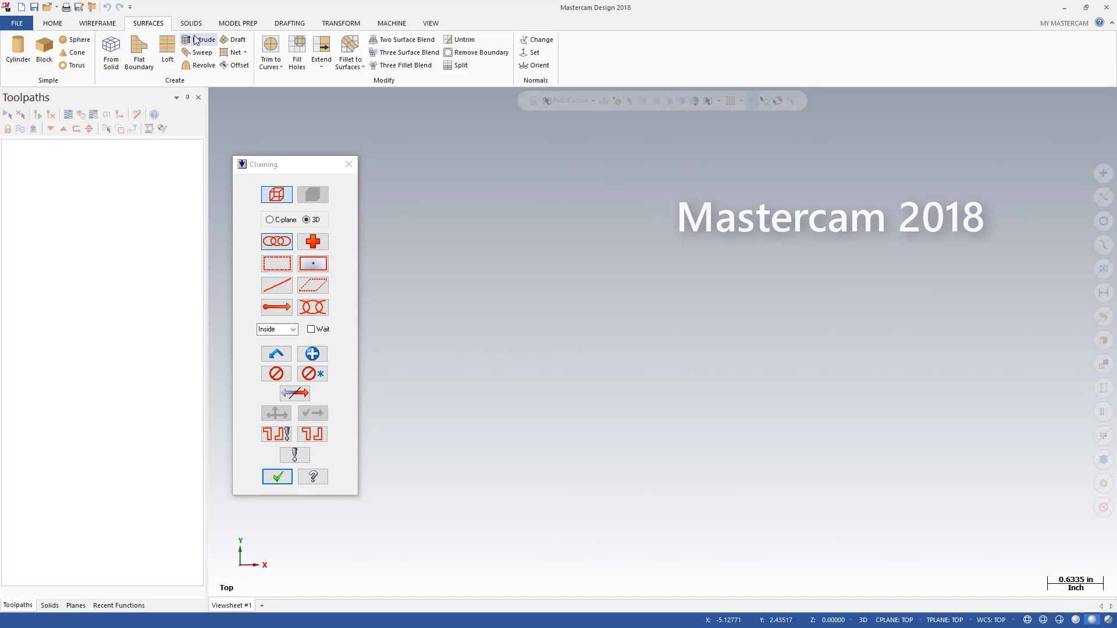
left_click(196, 40)
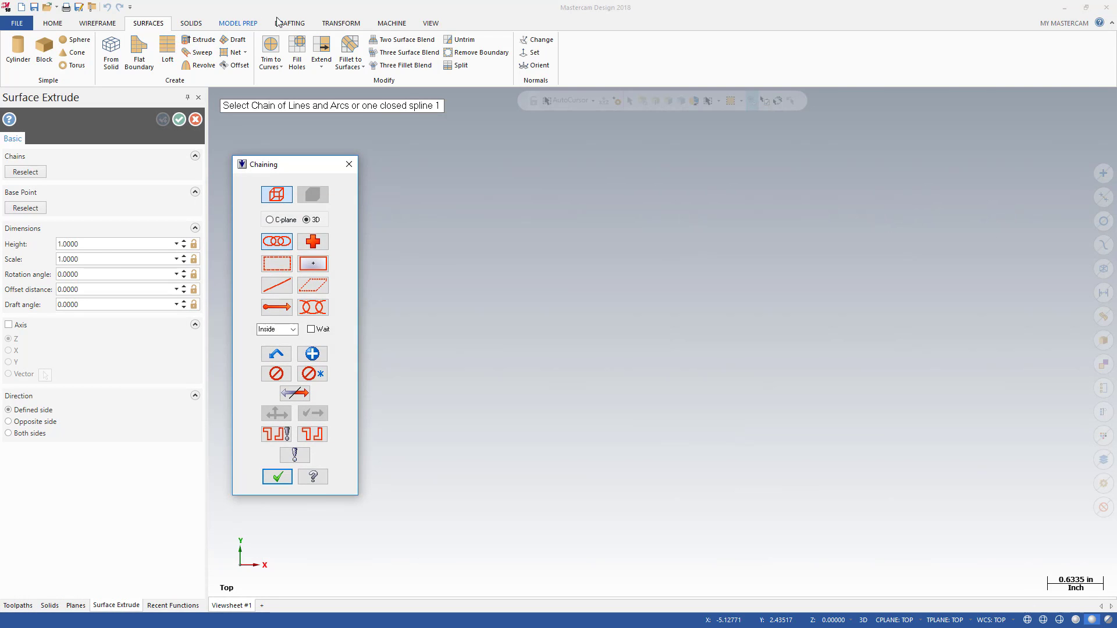
- Start and dismiss the Mirror and Rotate transforms, ending on the wireframe functions
left_click(340, 23)
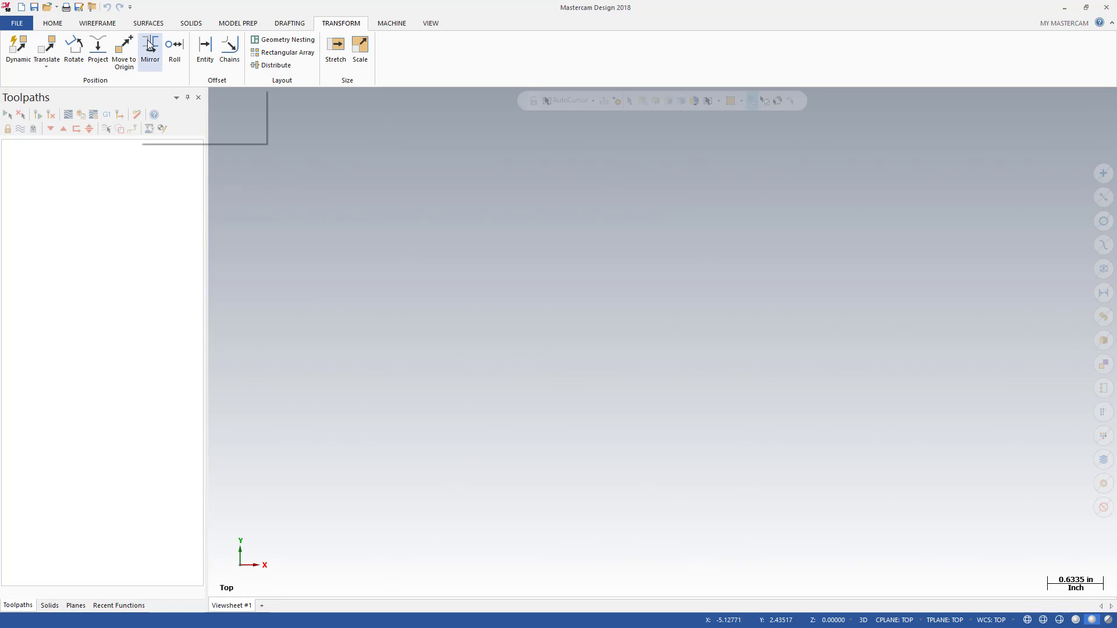
left_click(149, 49)
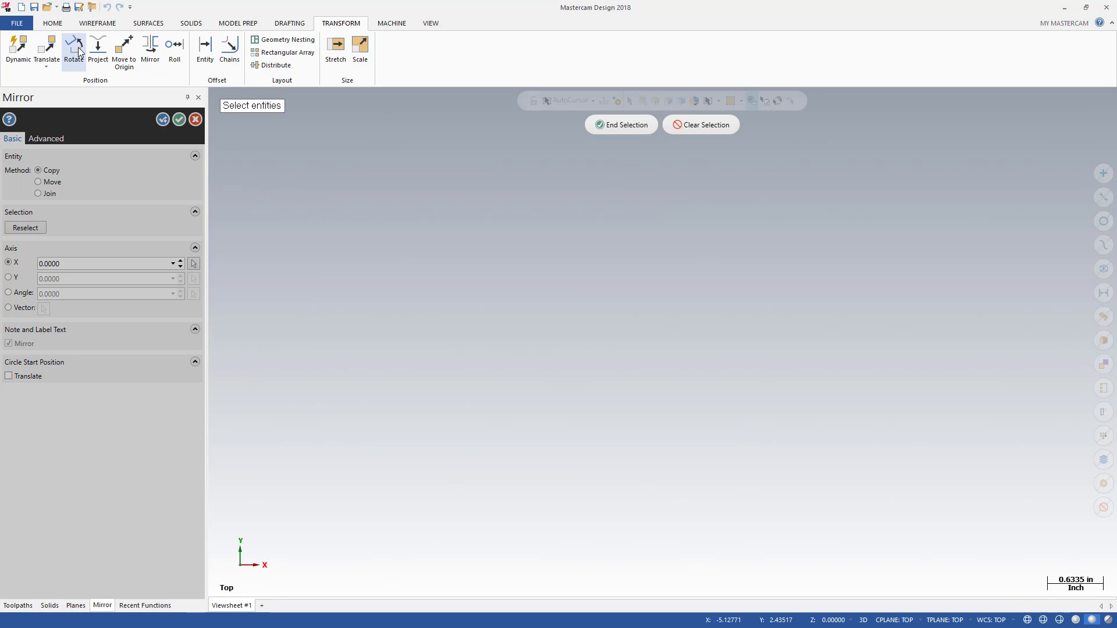
left_click(72, 47)
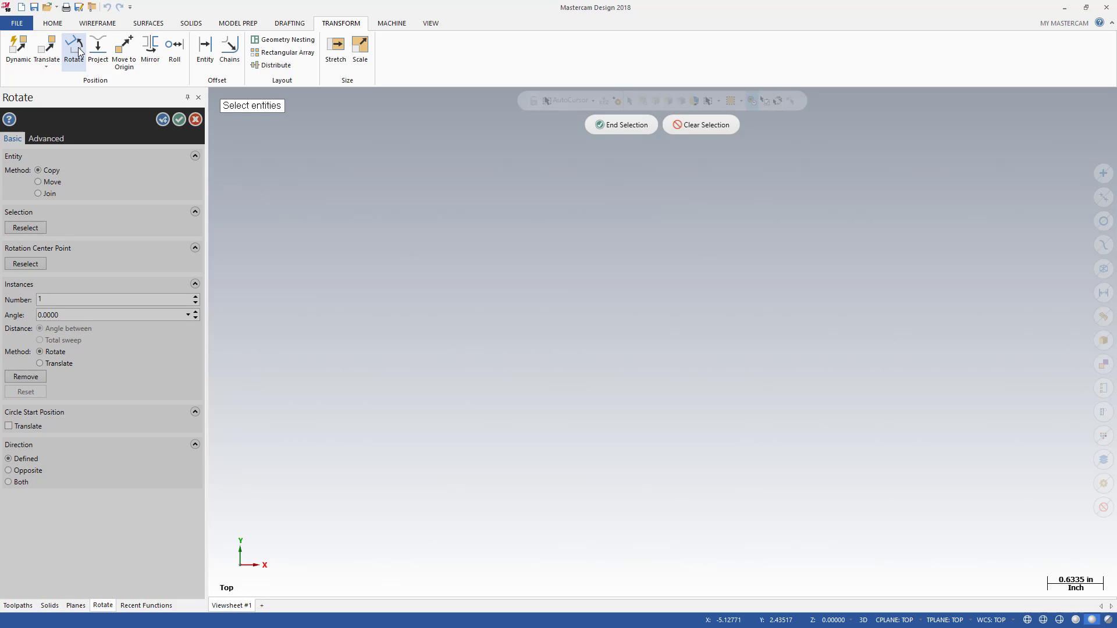
left_click(96, 22)
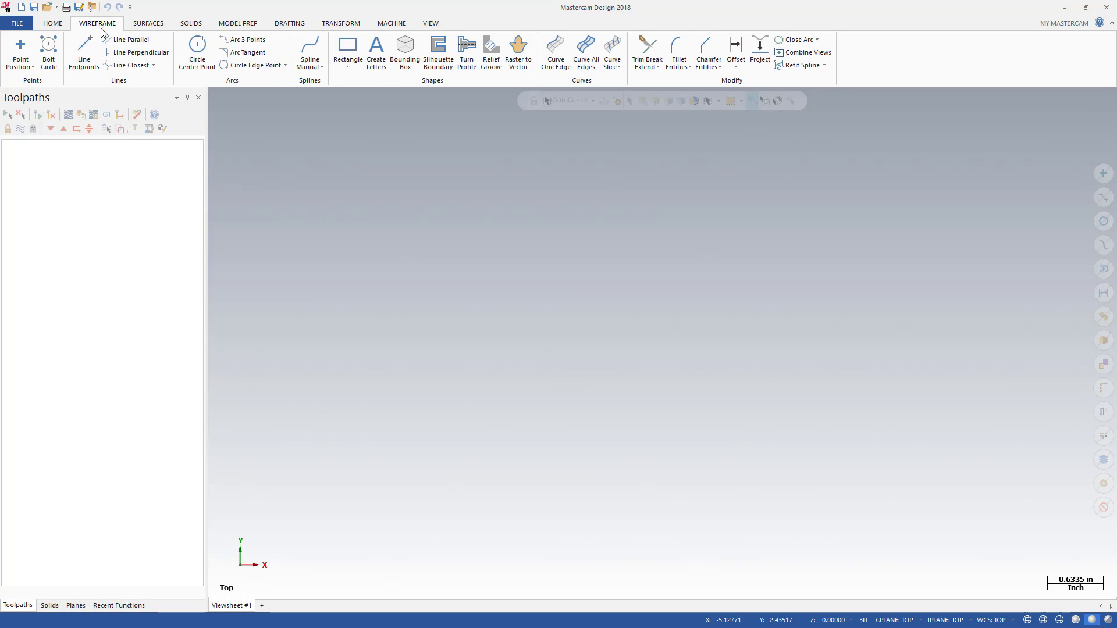